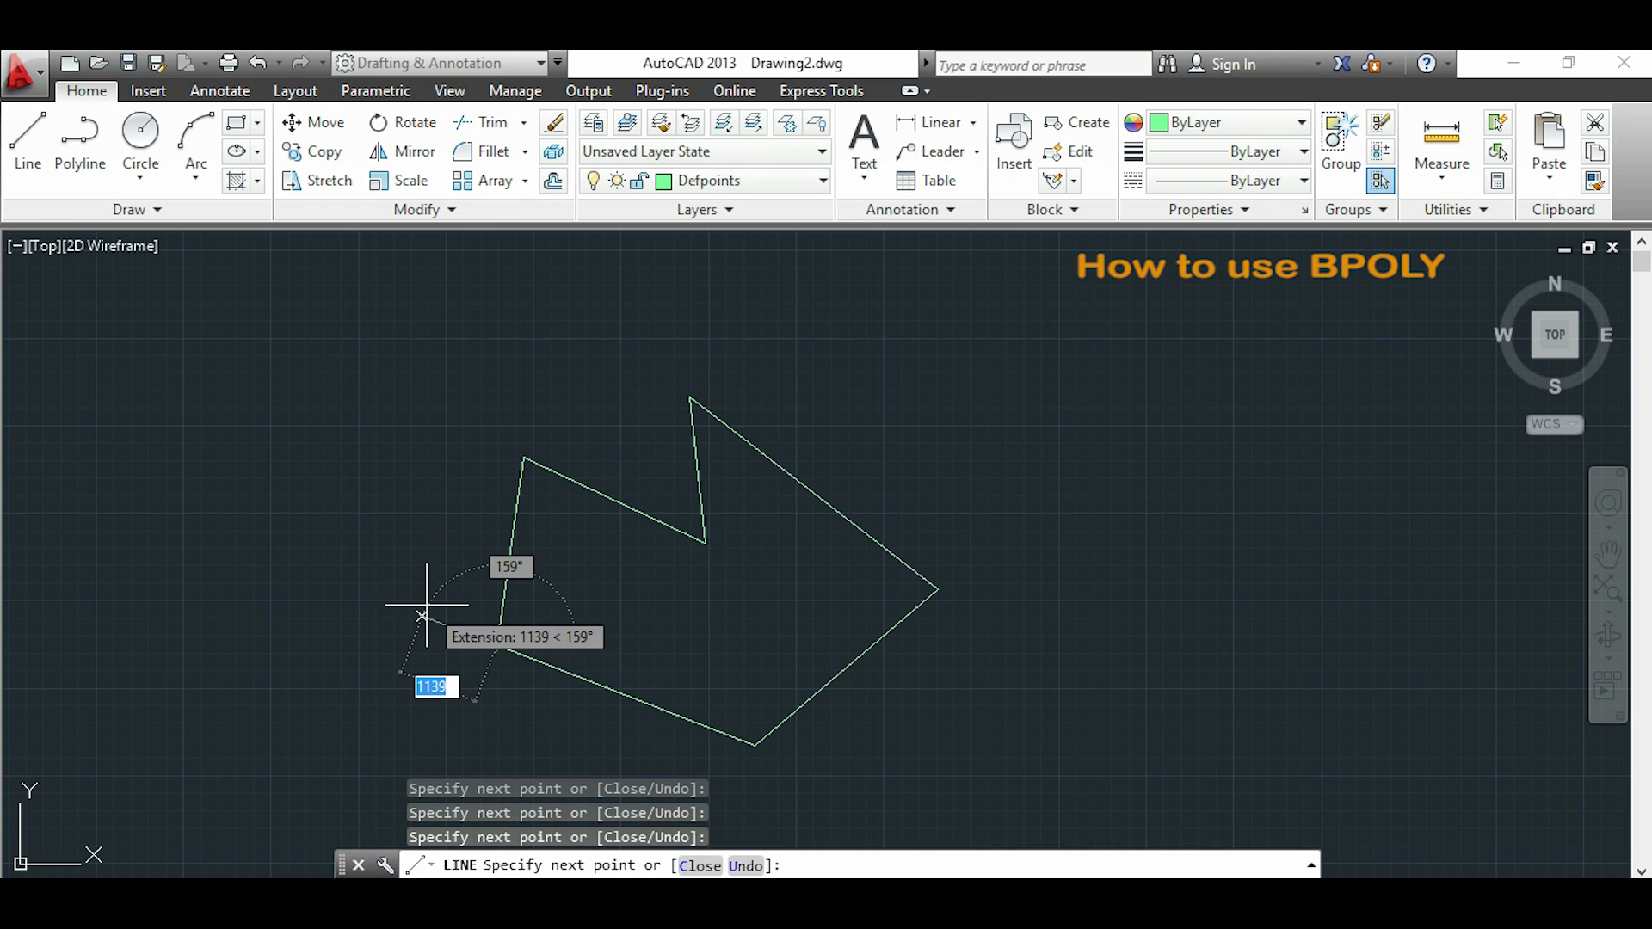
- End the LINE command and run BPOLY with Region as the boundary object type
{"action": "key", "text": "Escape"}
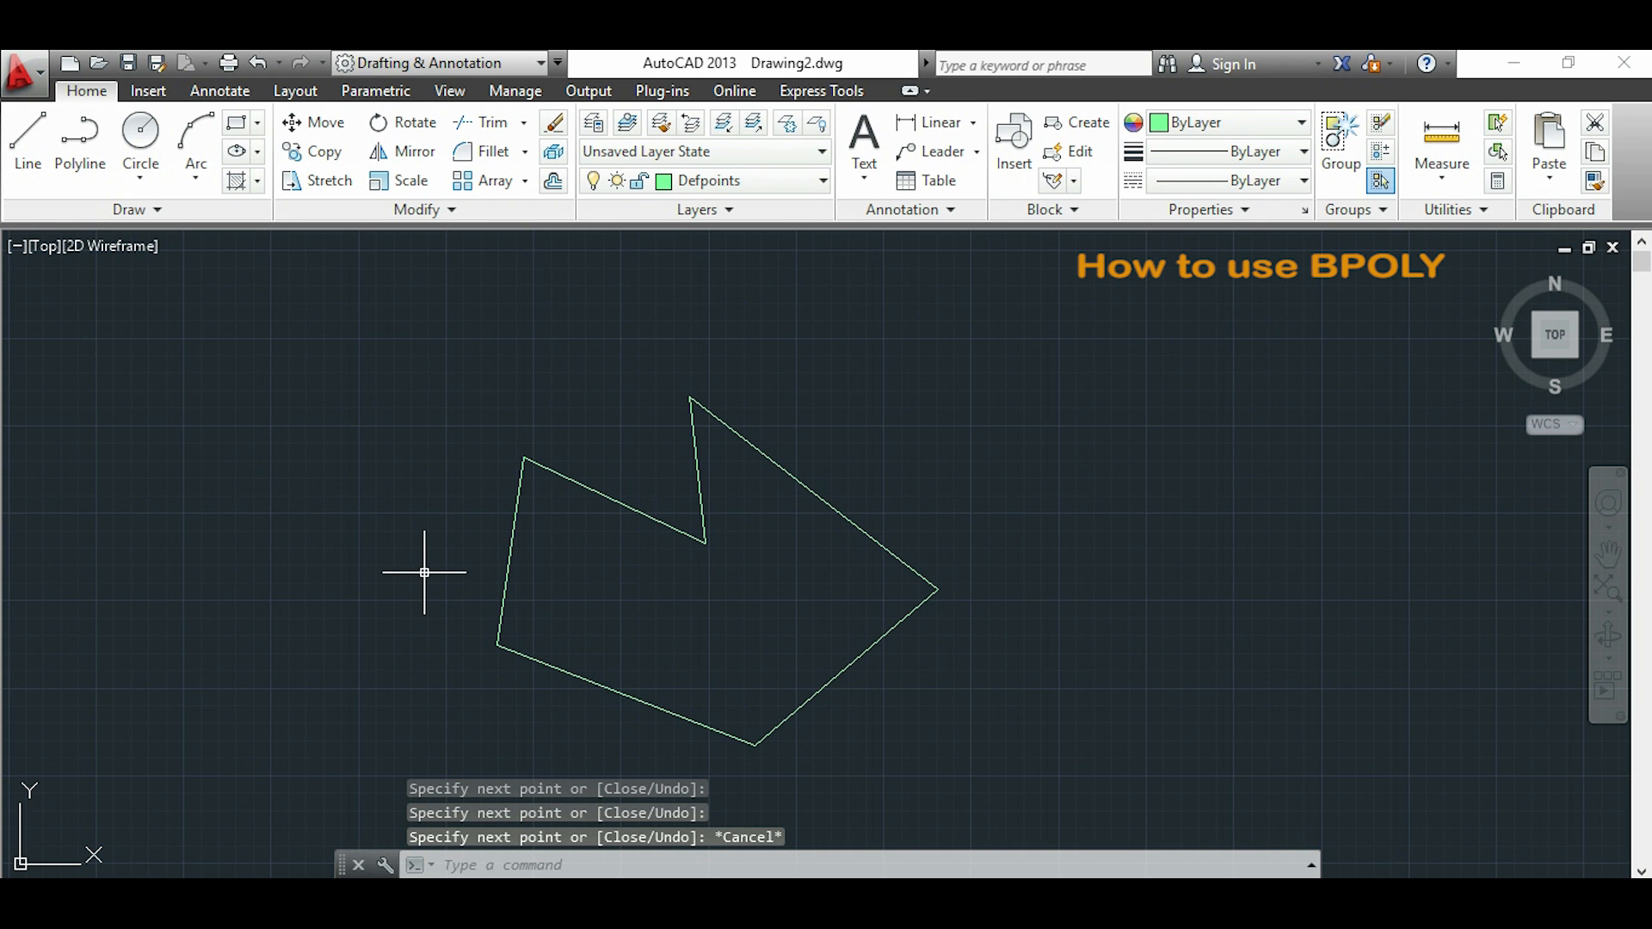
{"action": "type", "text": "bpoly"}
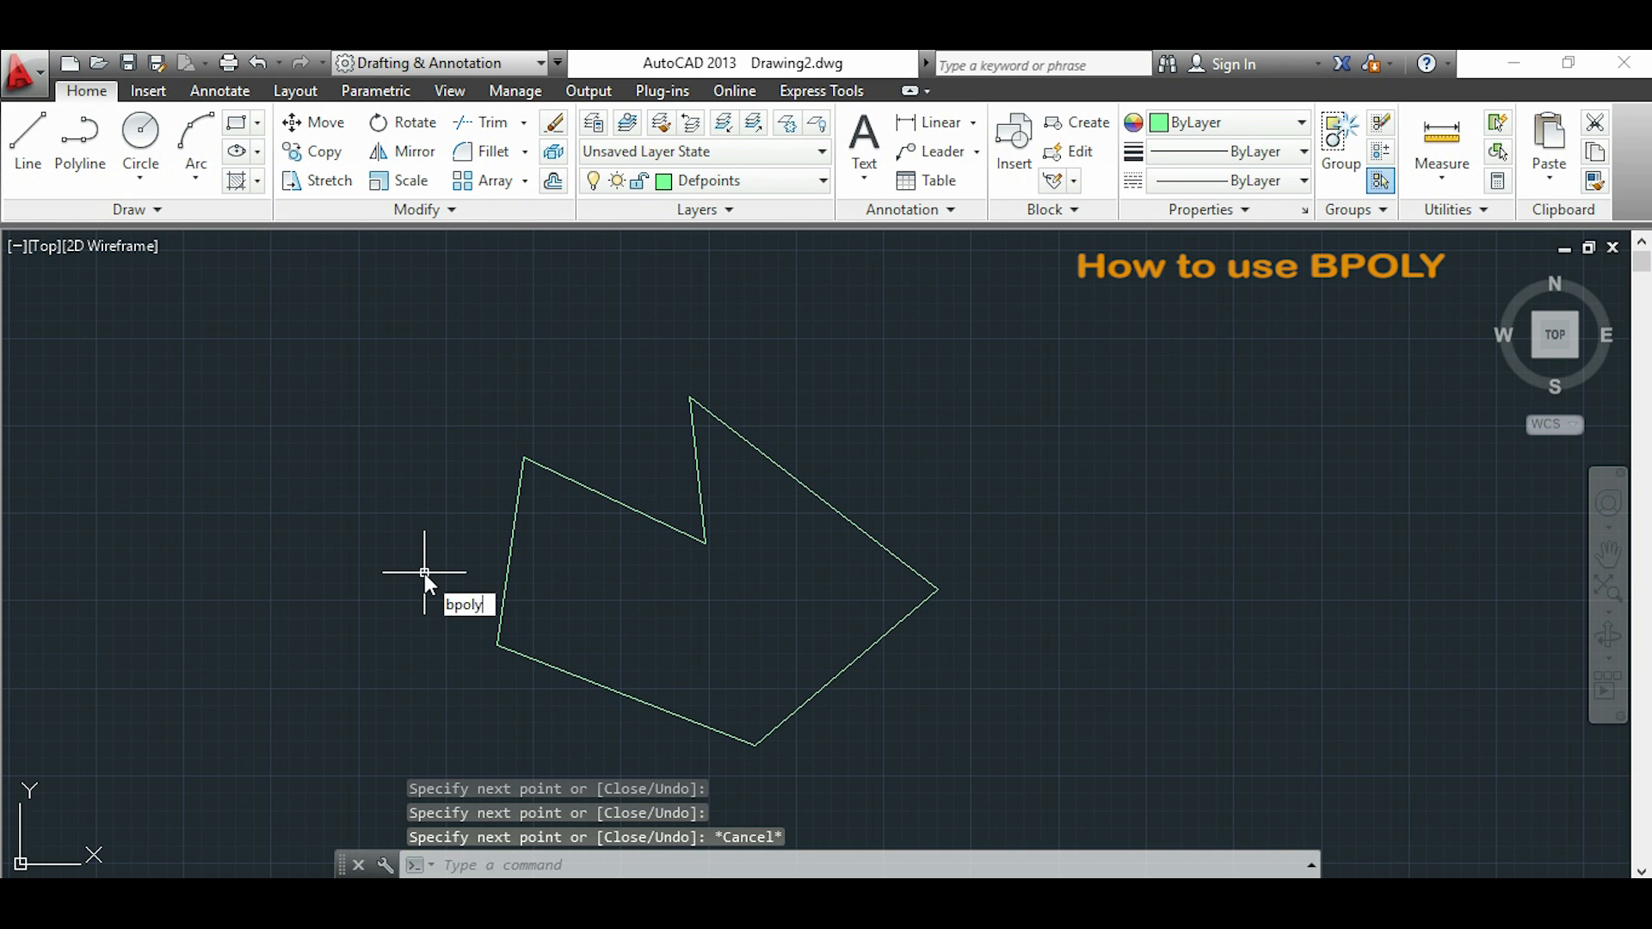
{"action": "key", "text": "Enter"}
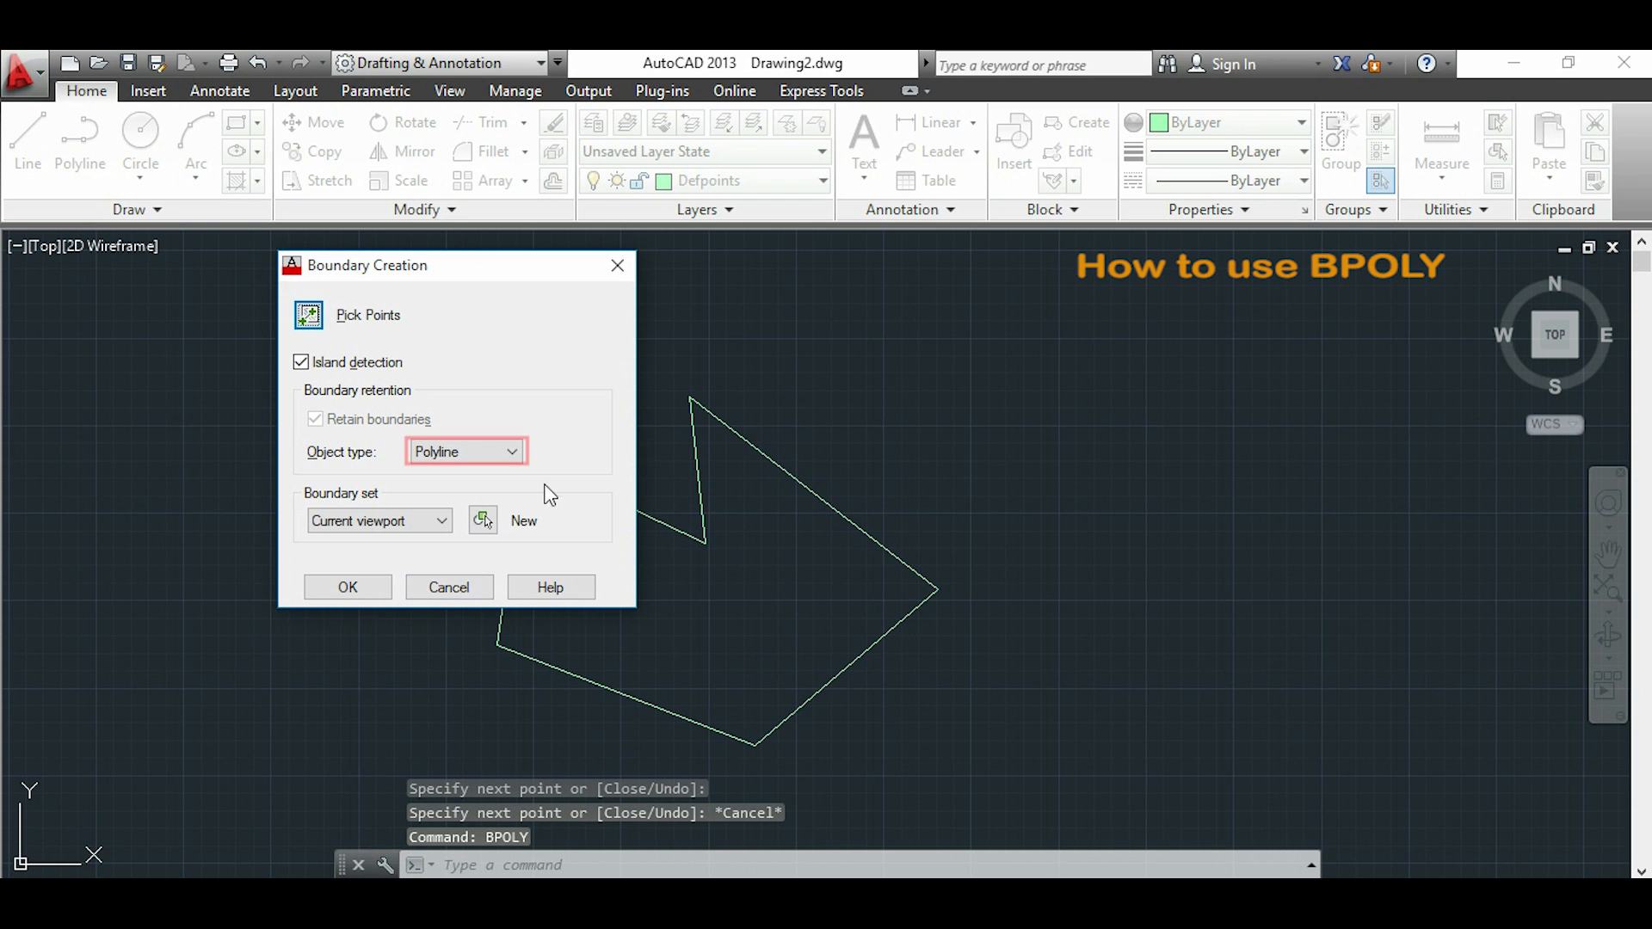
{"action": "left_click", "coordinate": [511, 452]}
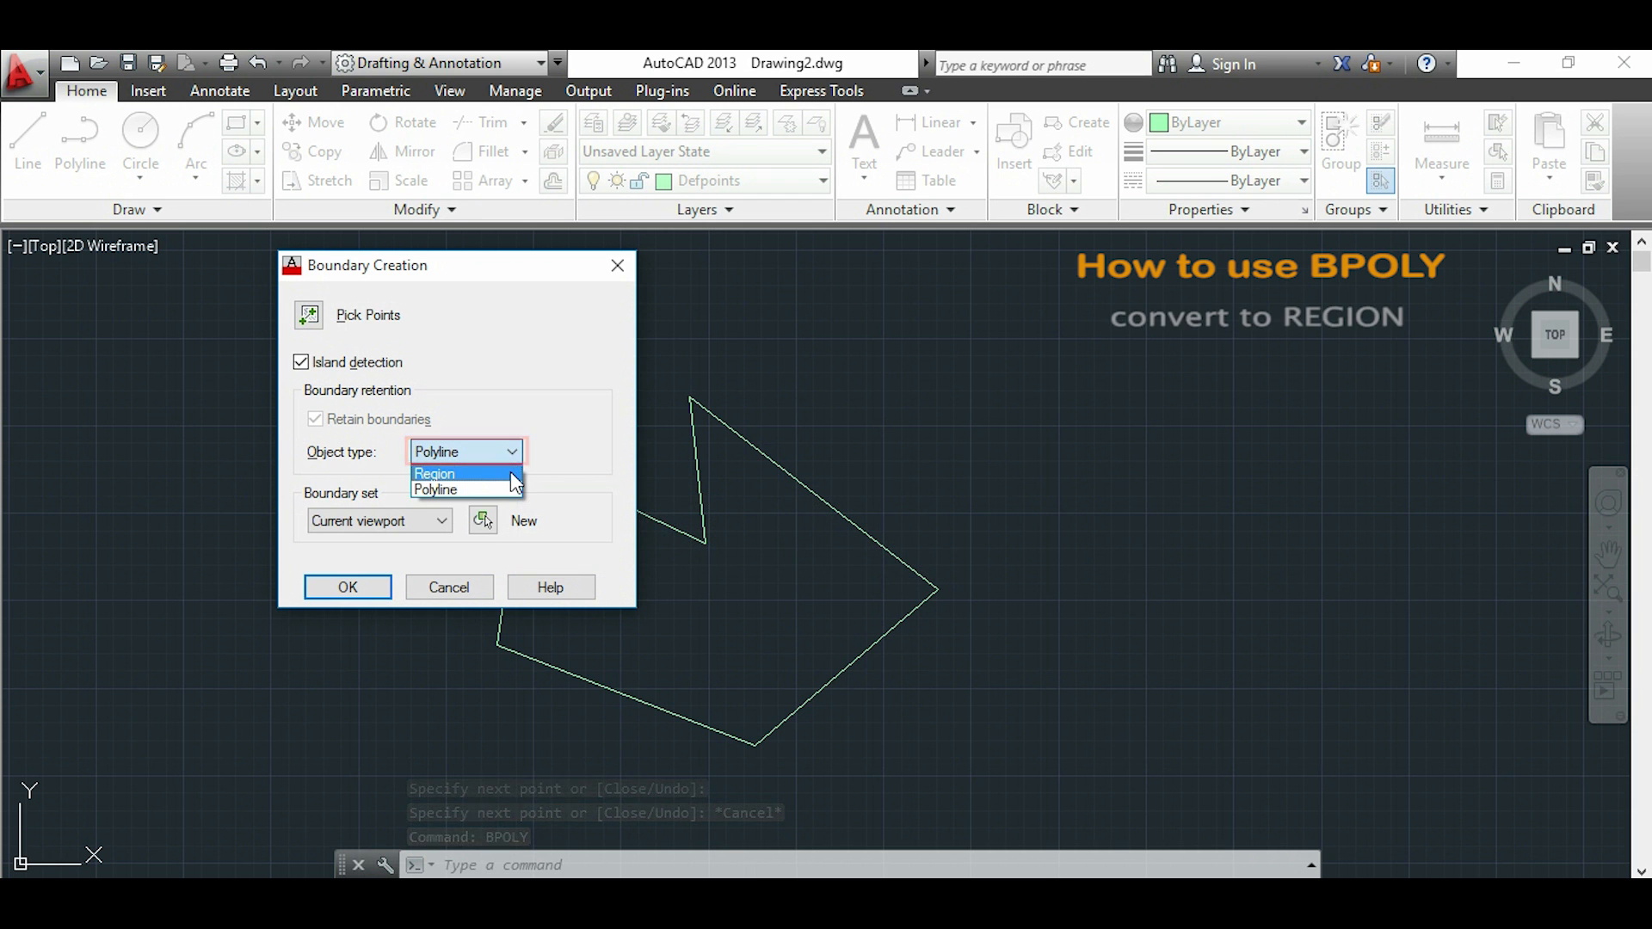
{"action": "left_click", "coordinate": [434, 473]}
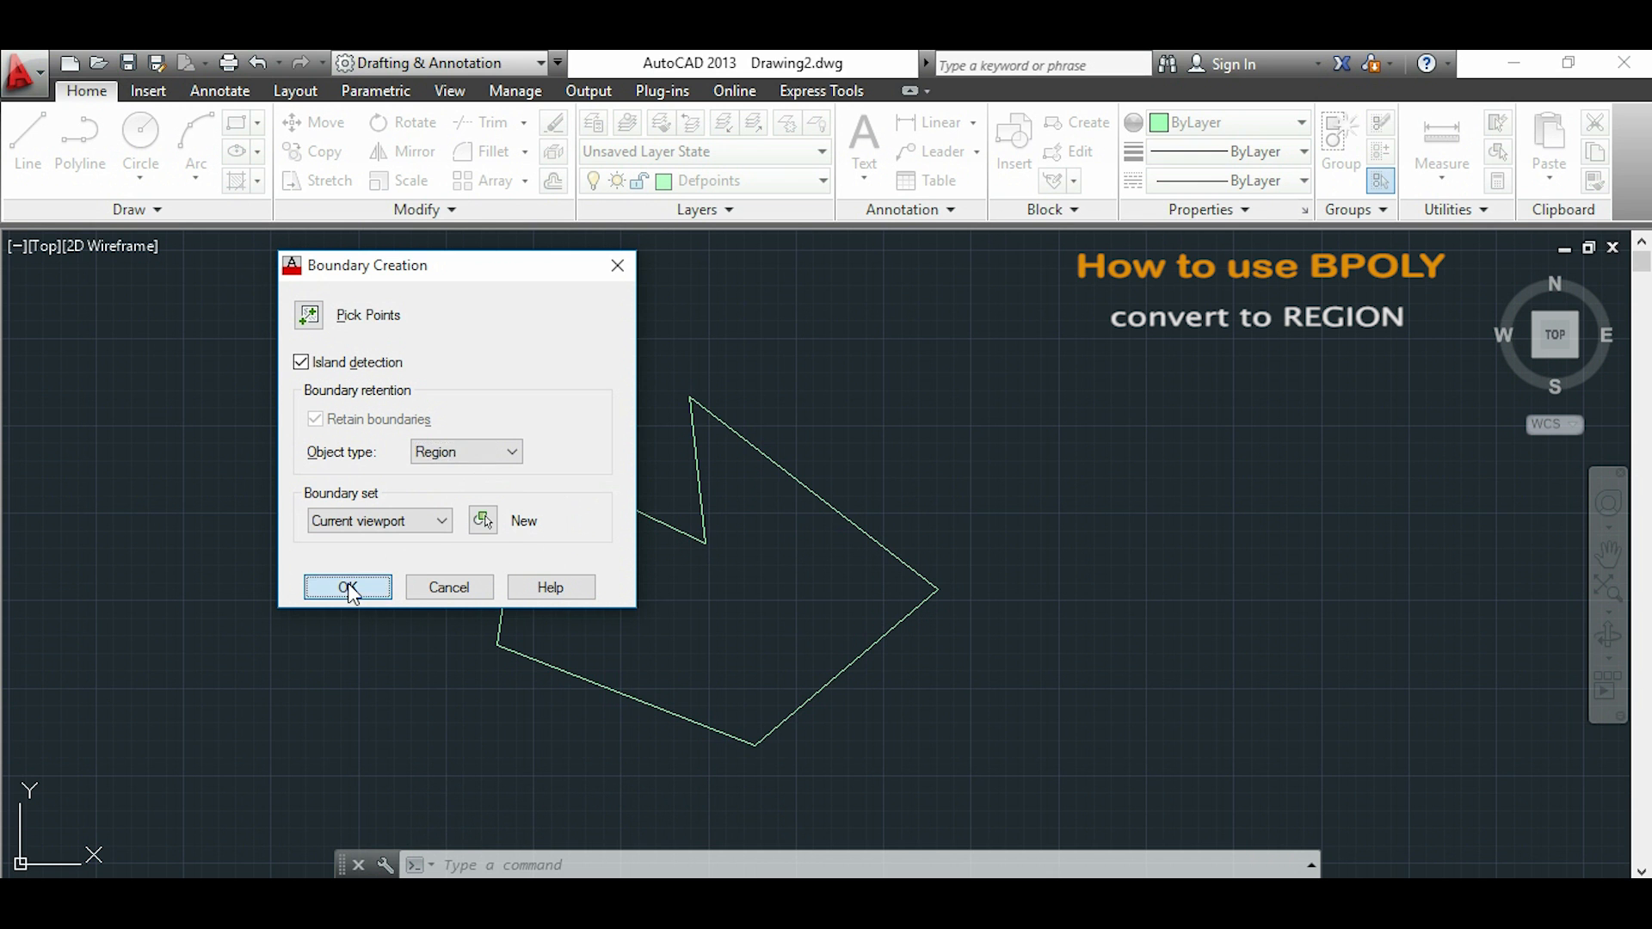
{"action": "left_click", "coordinate": [348, 587]}
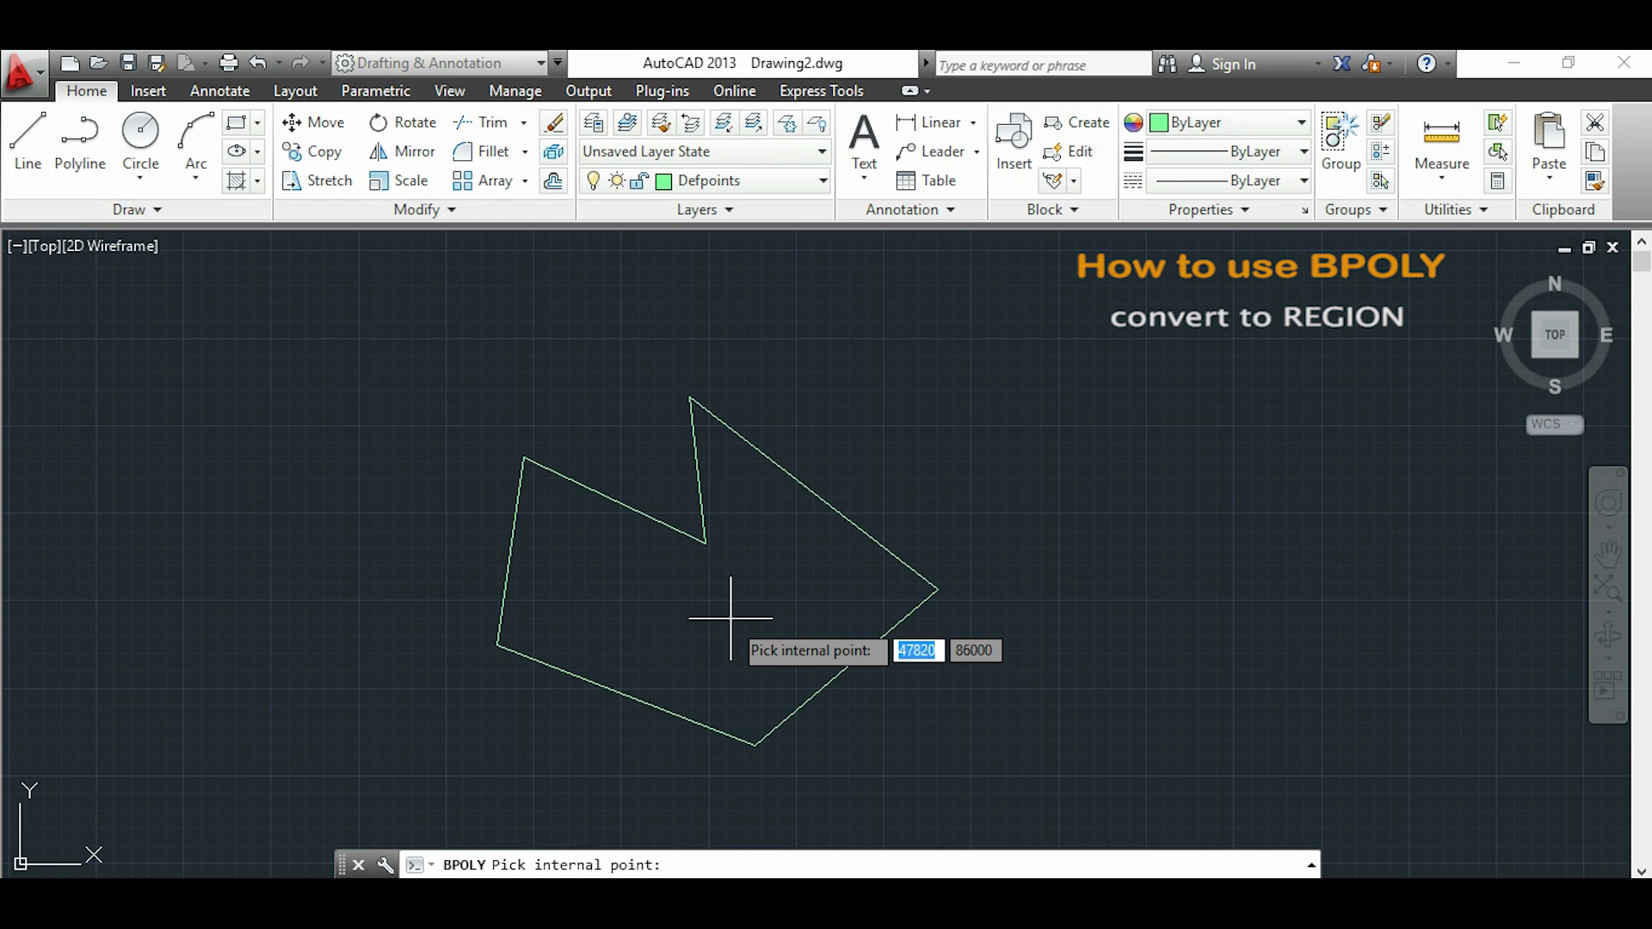
- Pick an internal point in the zigzag shape to create the region
{"action": "left_click", "coordinate": [729, 616]}
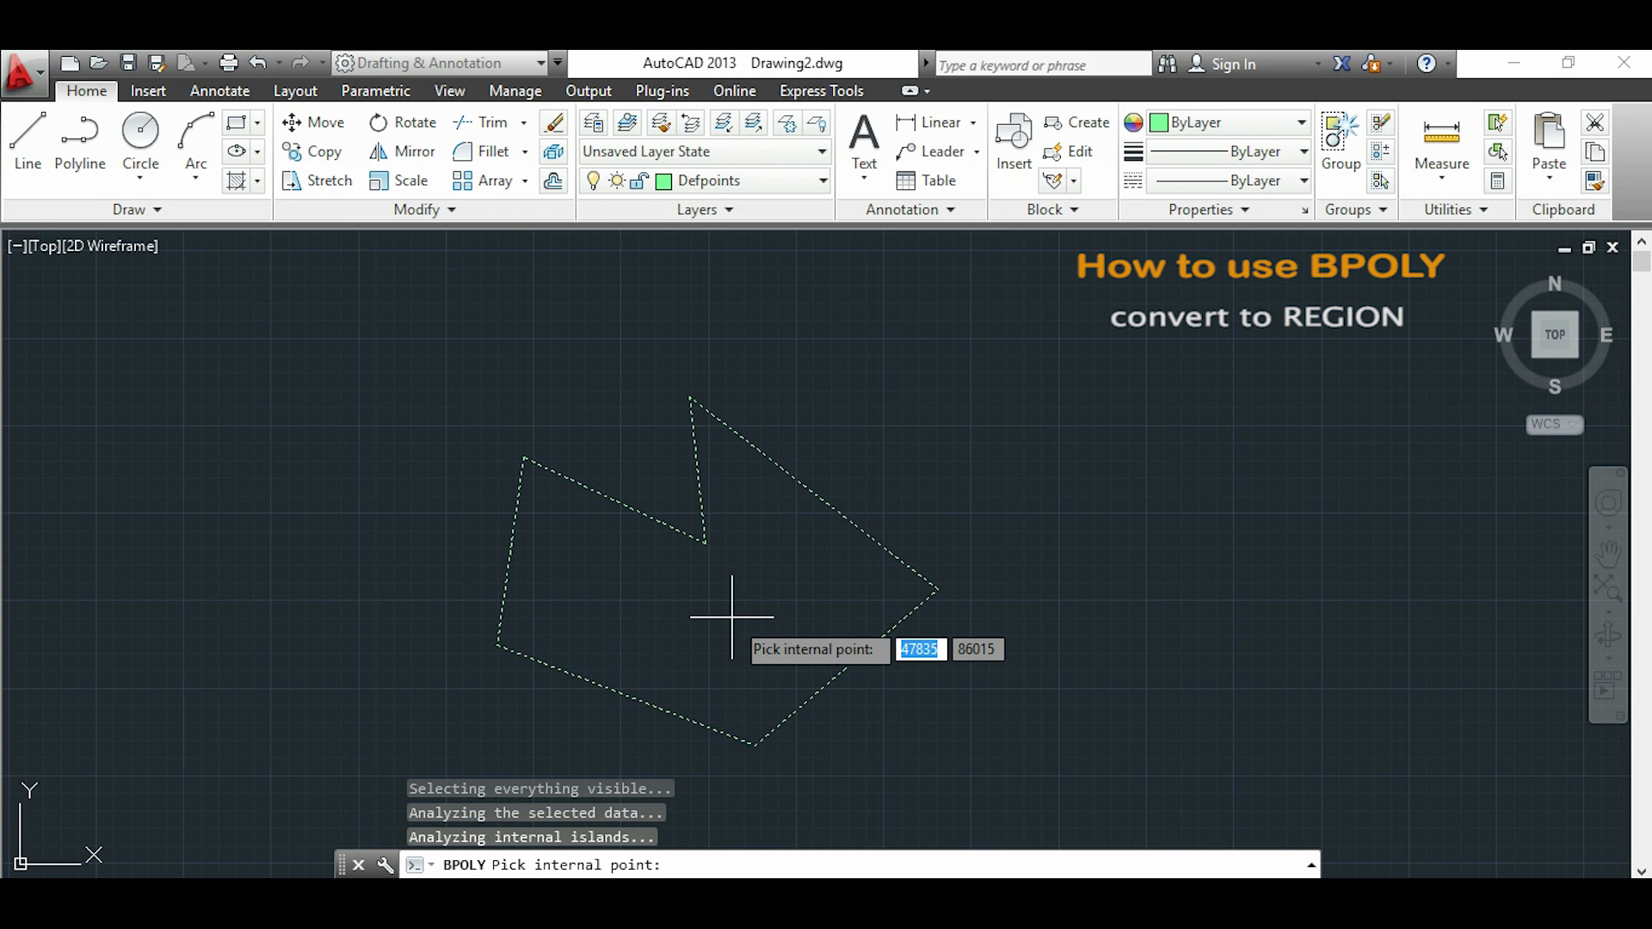
{"action": "left_click", "coordinate": [732, 618]}
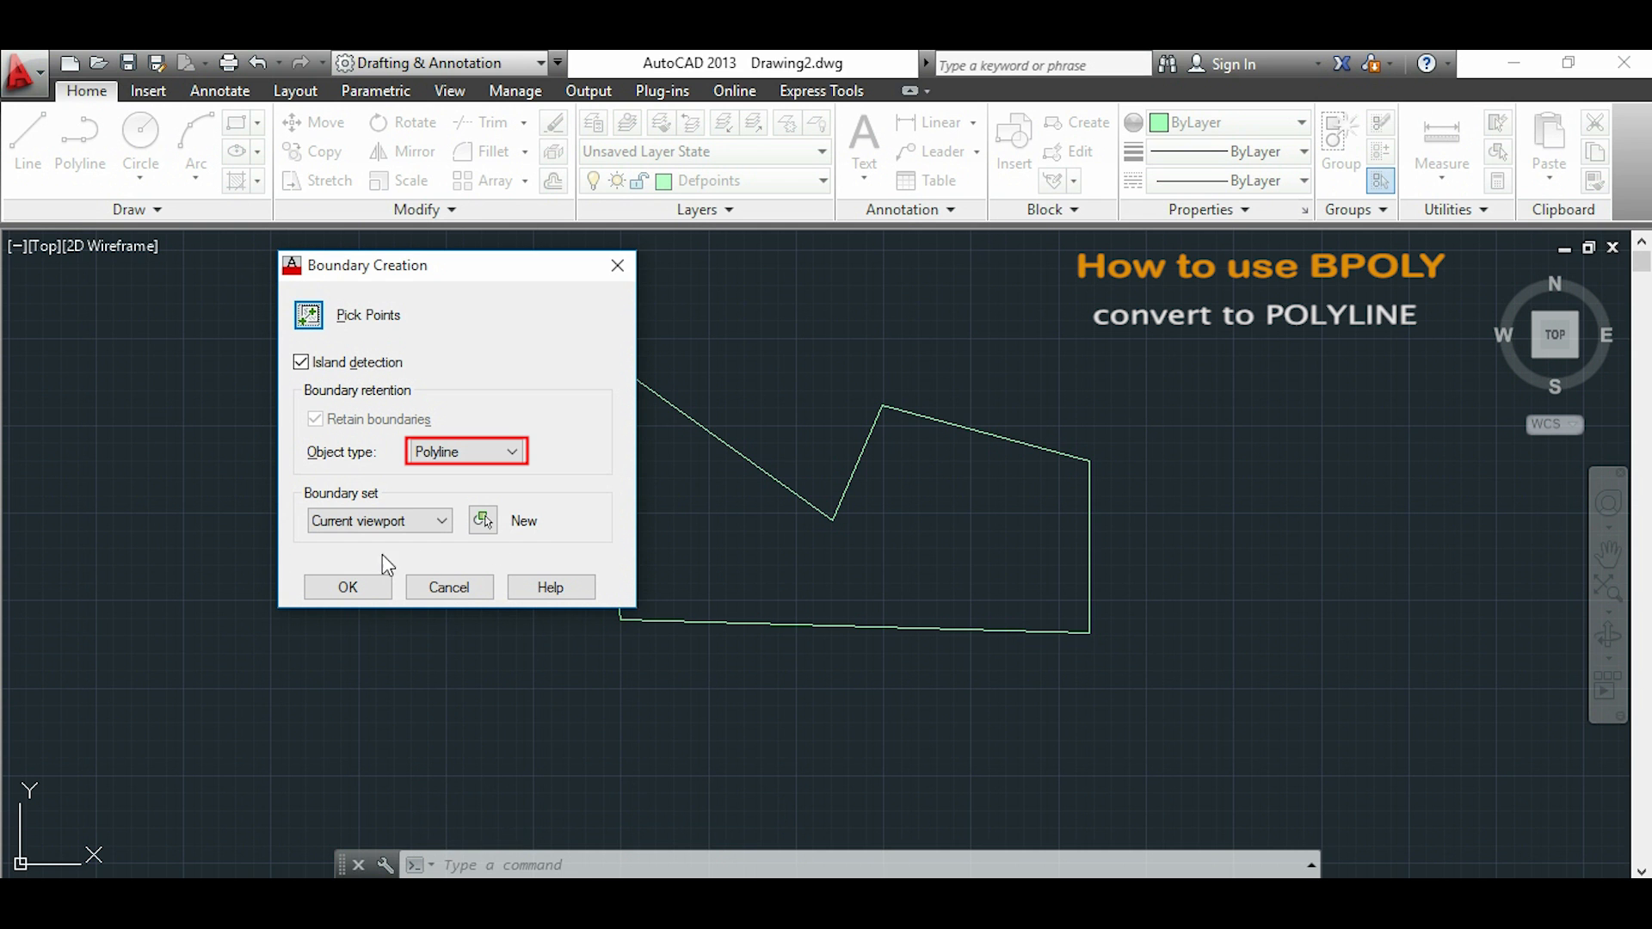
- Create a closed polyline boundary by picking a point inside the second shape
{"action": "left_click", "coordinate": [348, 587]}
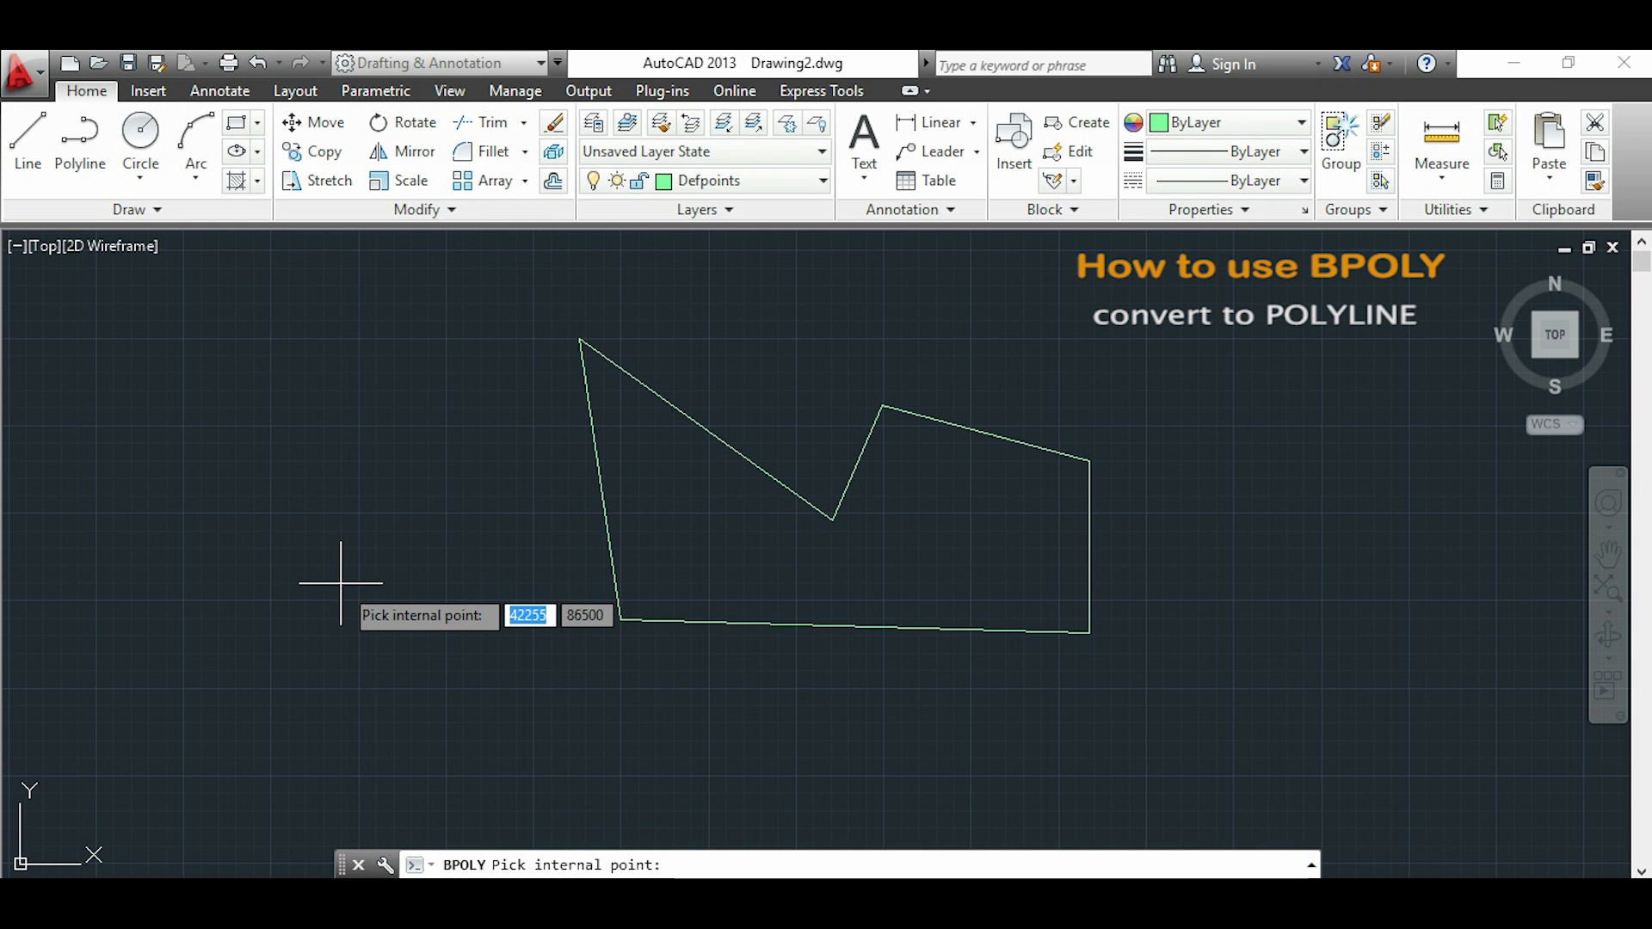
{"action": "mouse_move", "coordinate": [696, 611]}
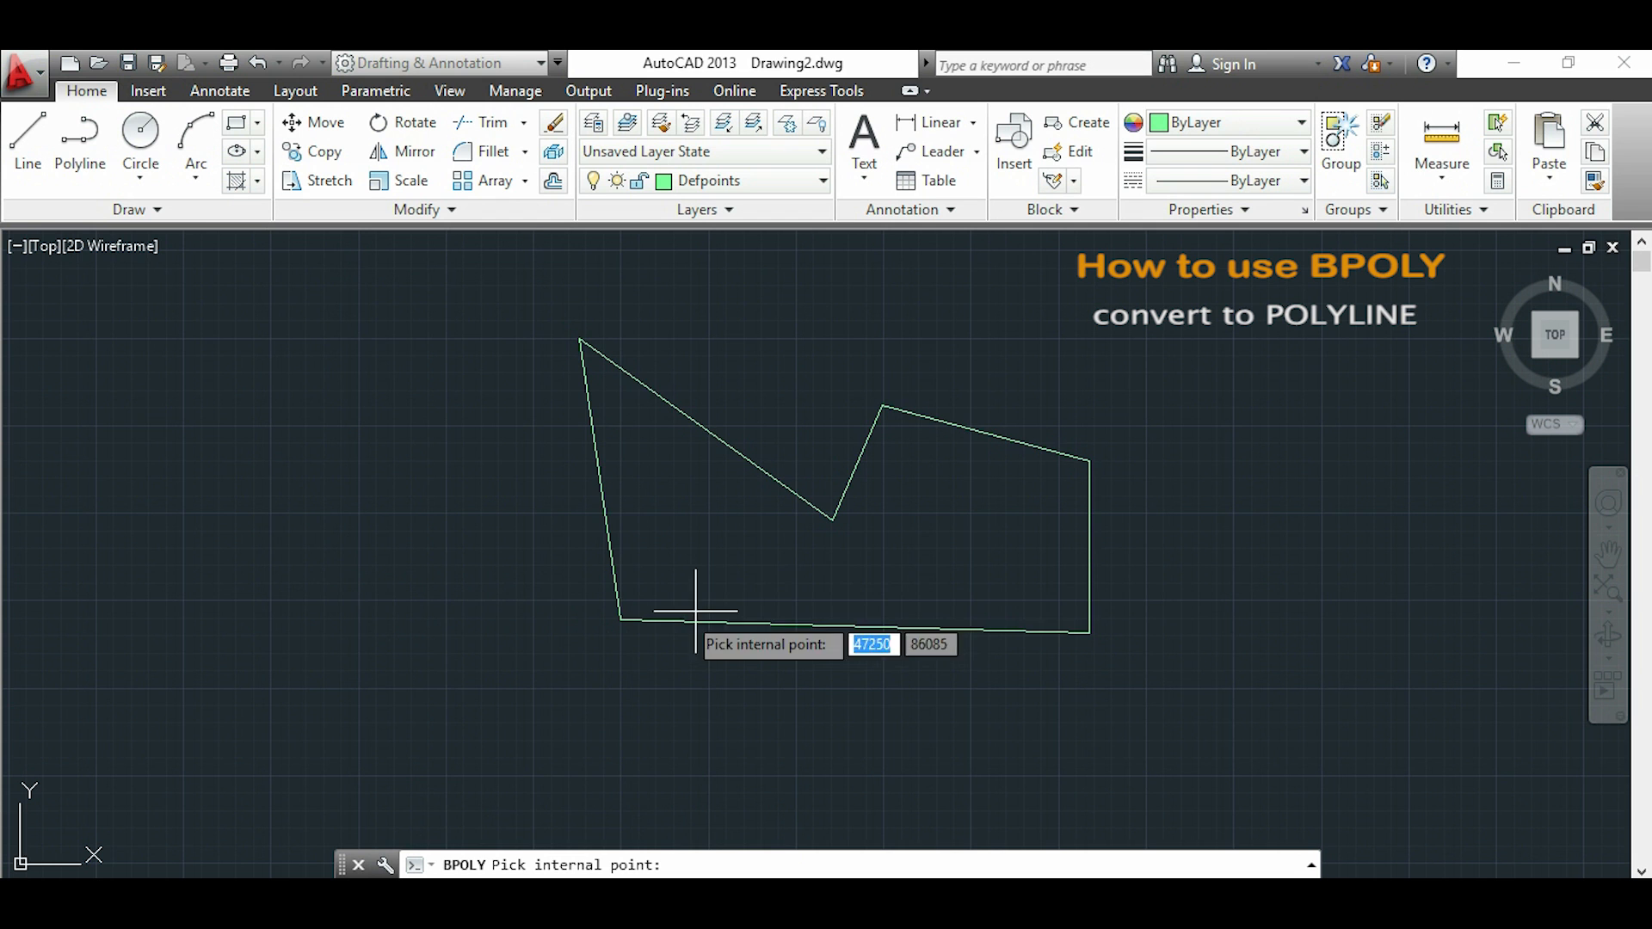
{"action": "left_click", "coordinate": [695, 611]}
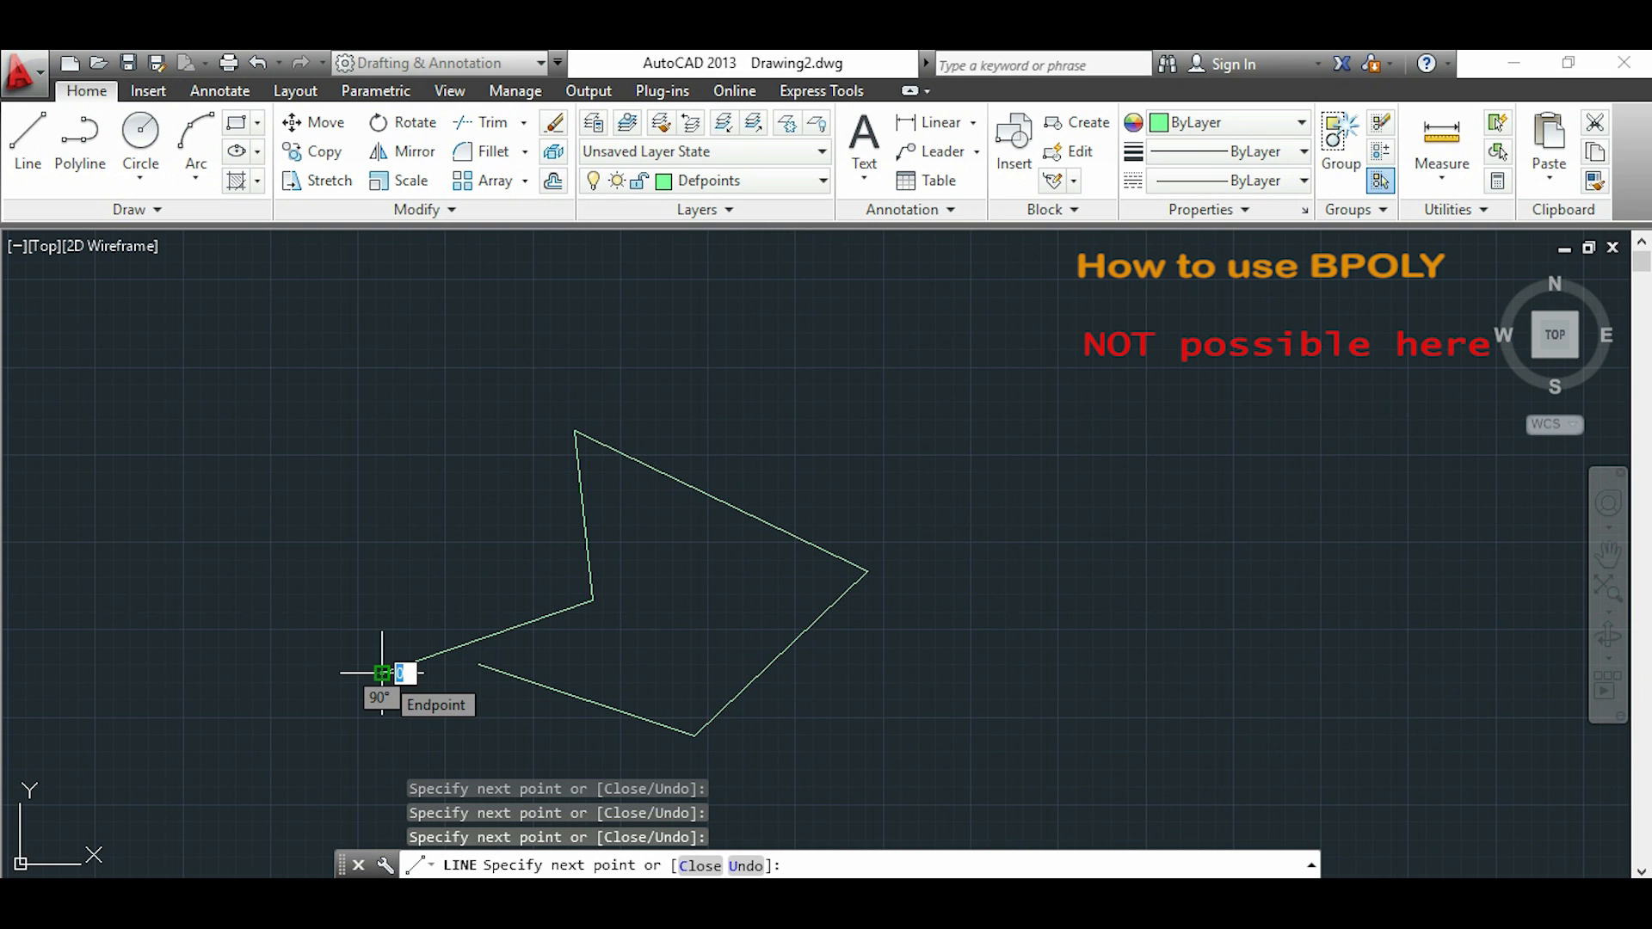
{"action": "key", "text": "Escape"}
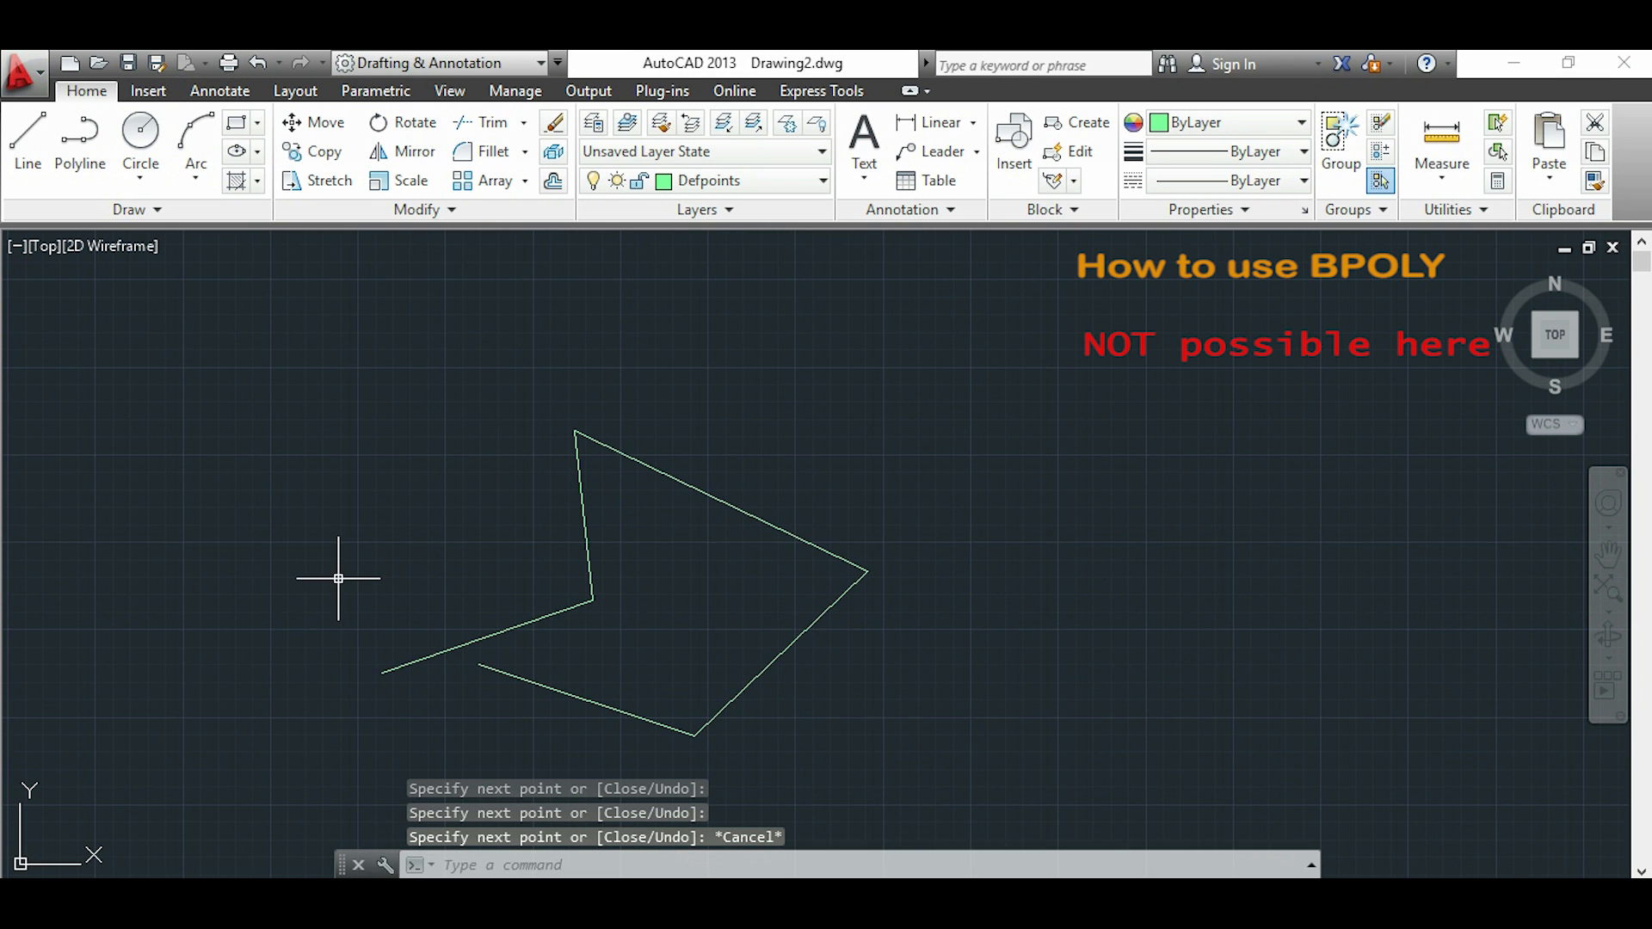
{"action": "mouse_move", "coordinate": [340, 589]}
{"action": "type", "text": "BPOLY"}
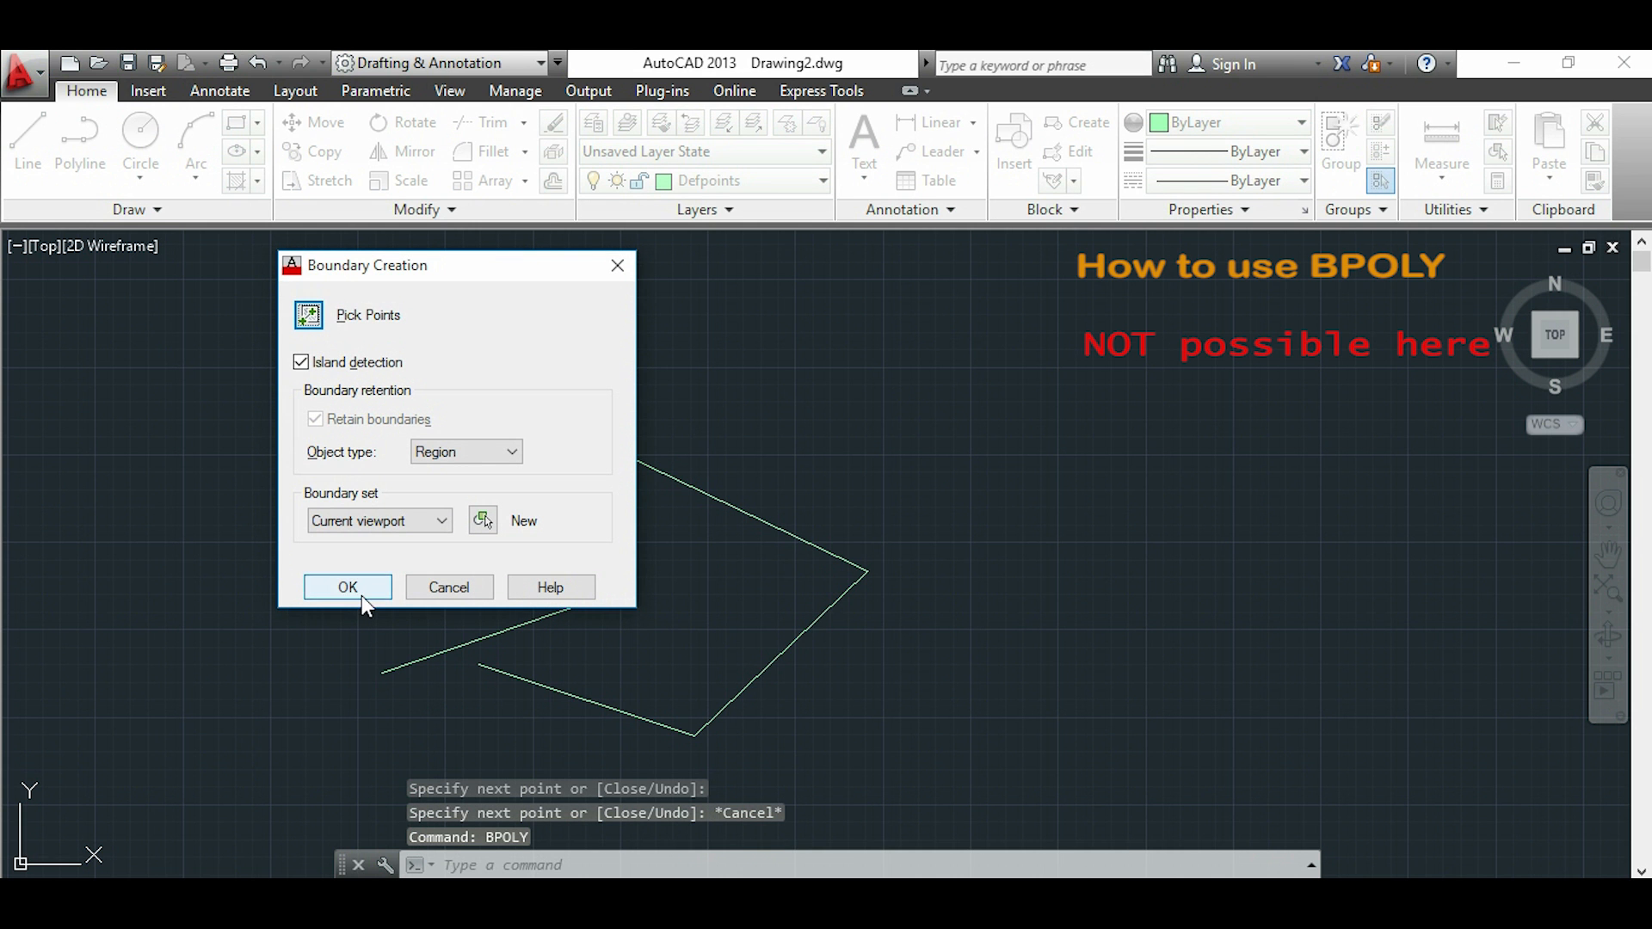
{"action": "left_click", "coordinate": [348, 587]}
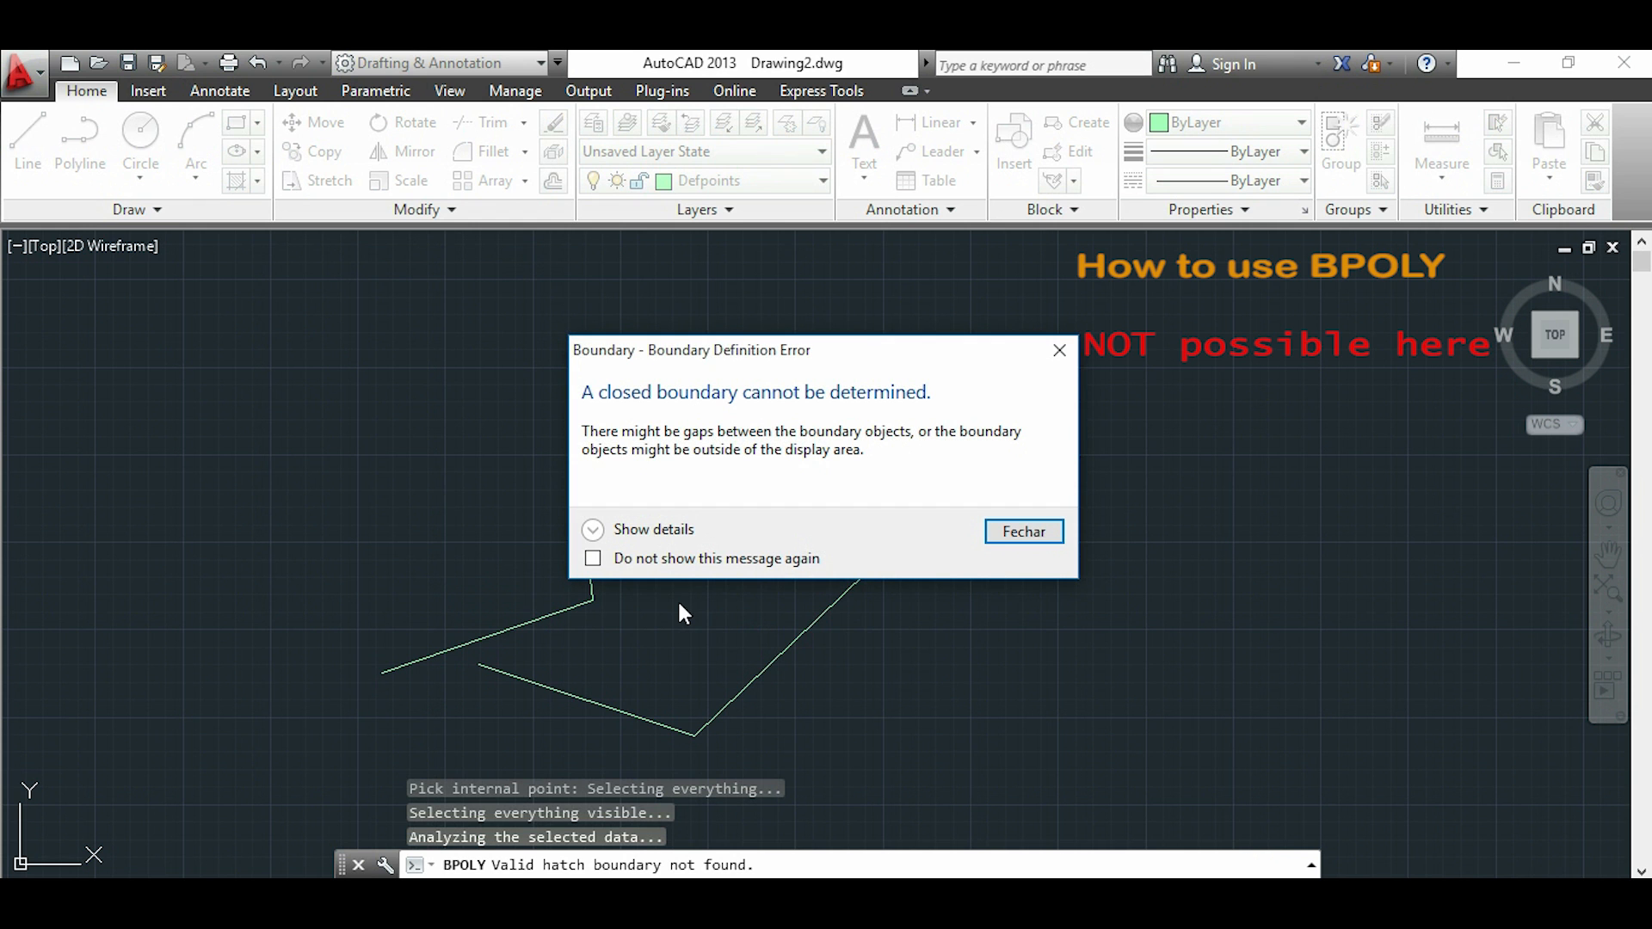
{"action": "mouse_move", "coordinate": [977, 621]}
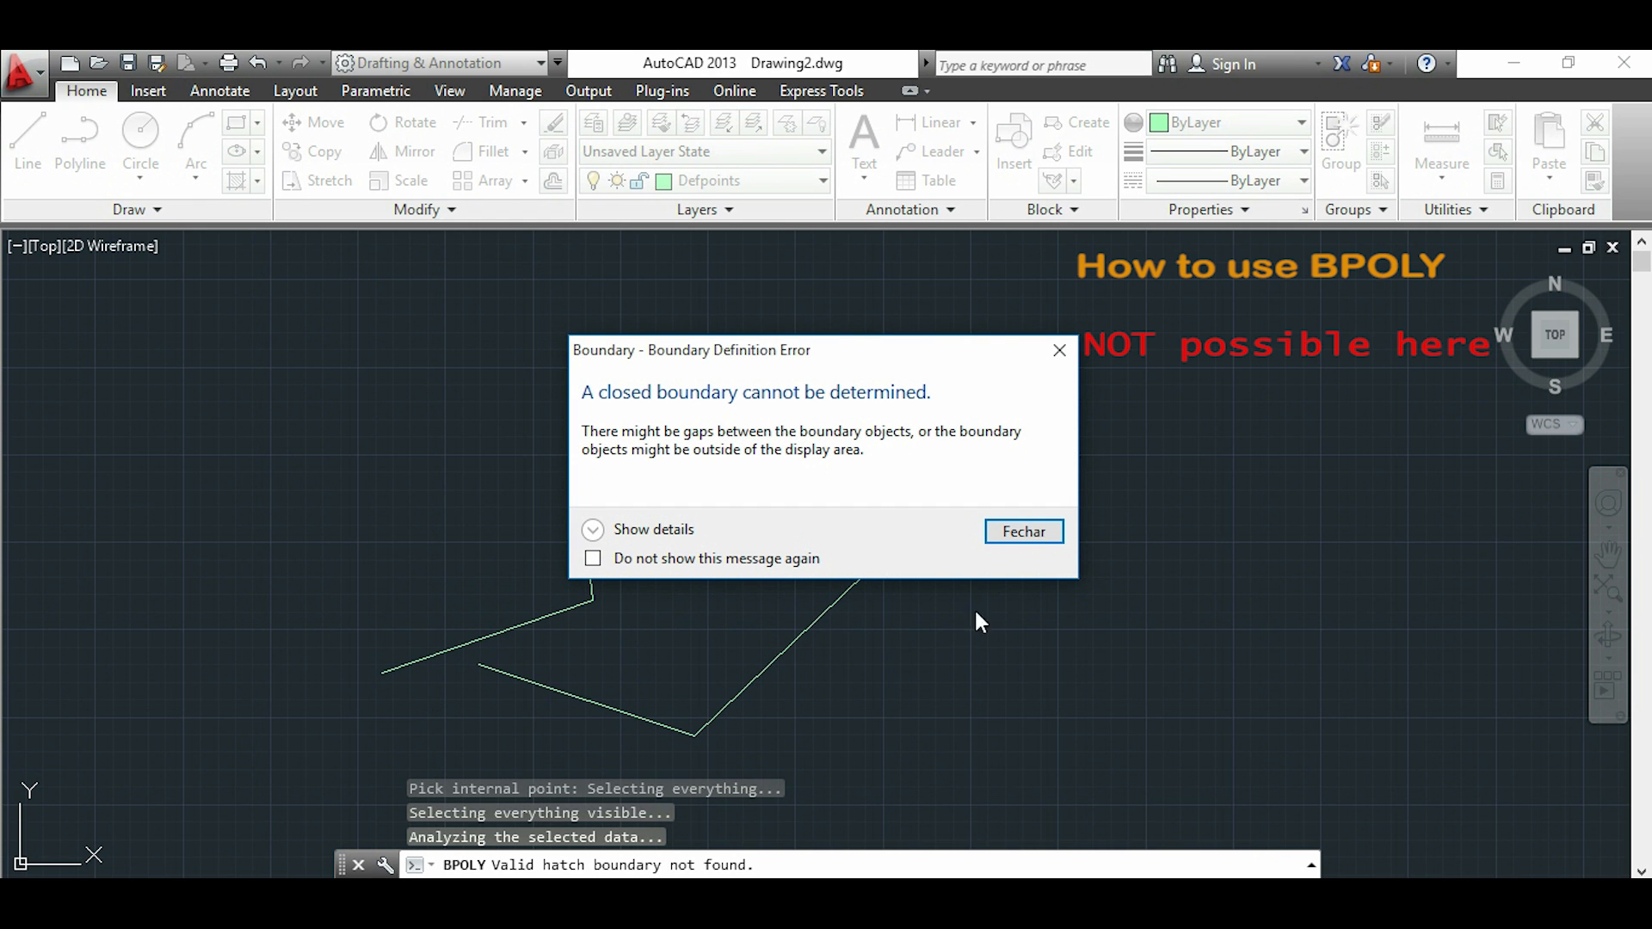
{"action": "mouse_move", "coordinate": [1046, 582]}
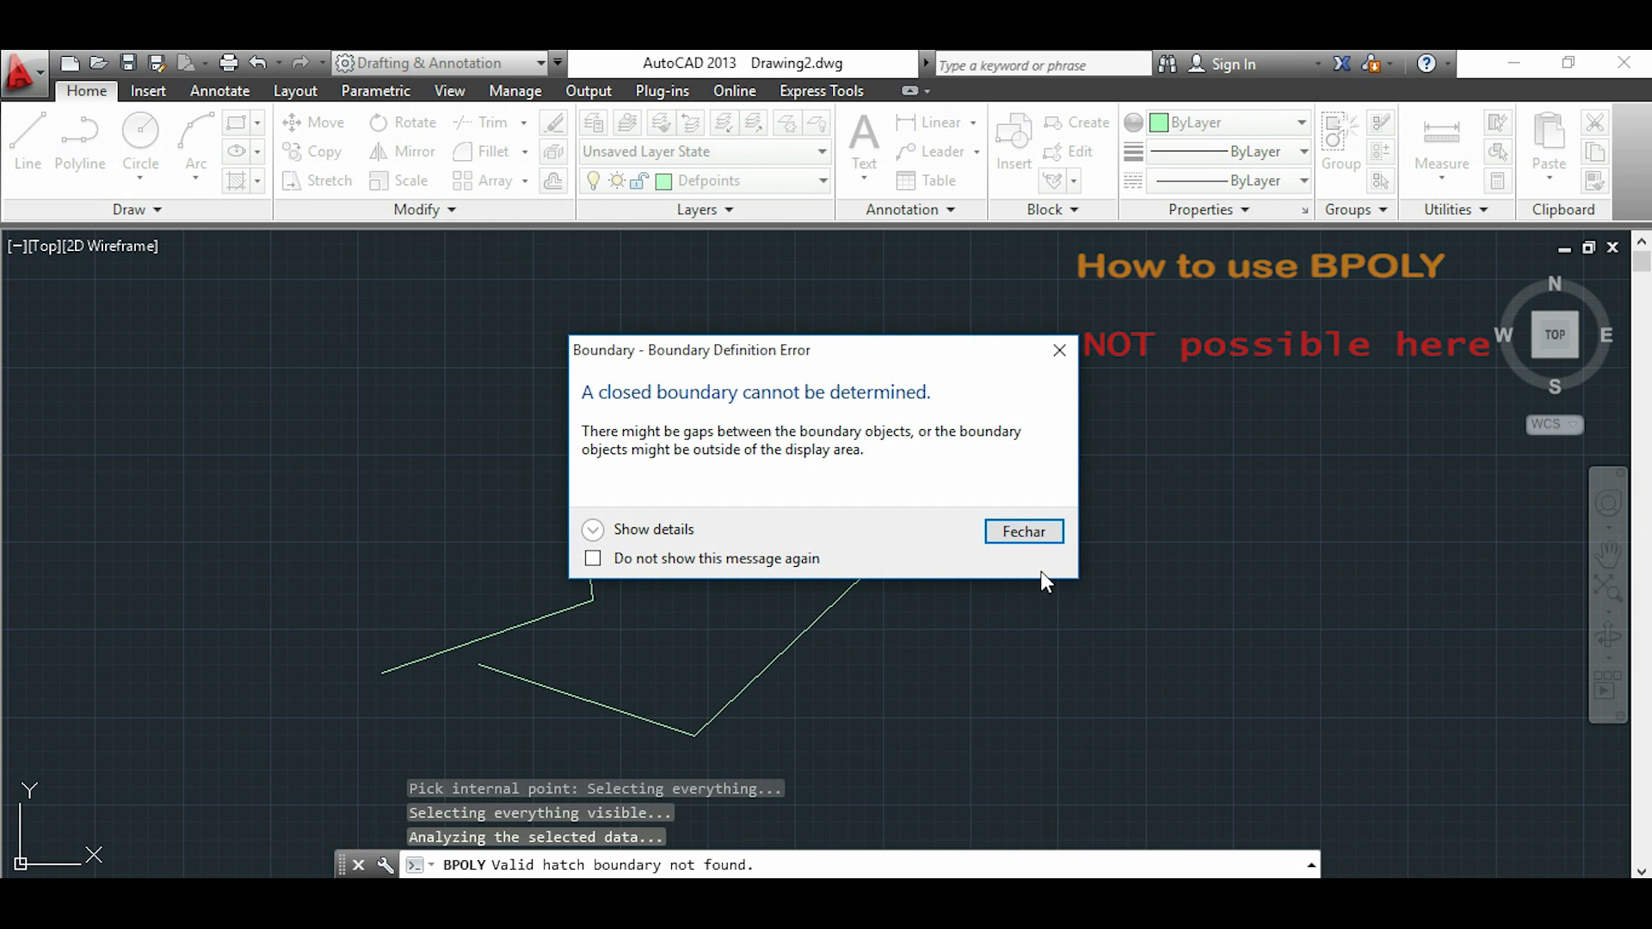
{"action": "left_click", "coordinate": [1022, 531]}
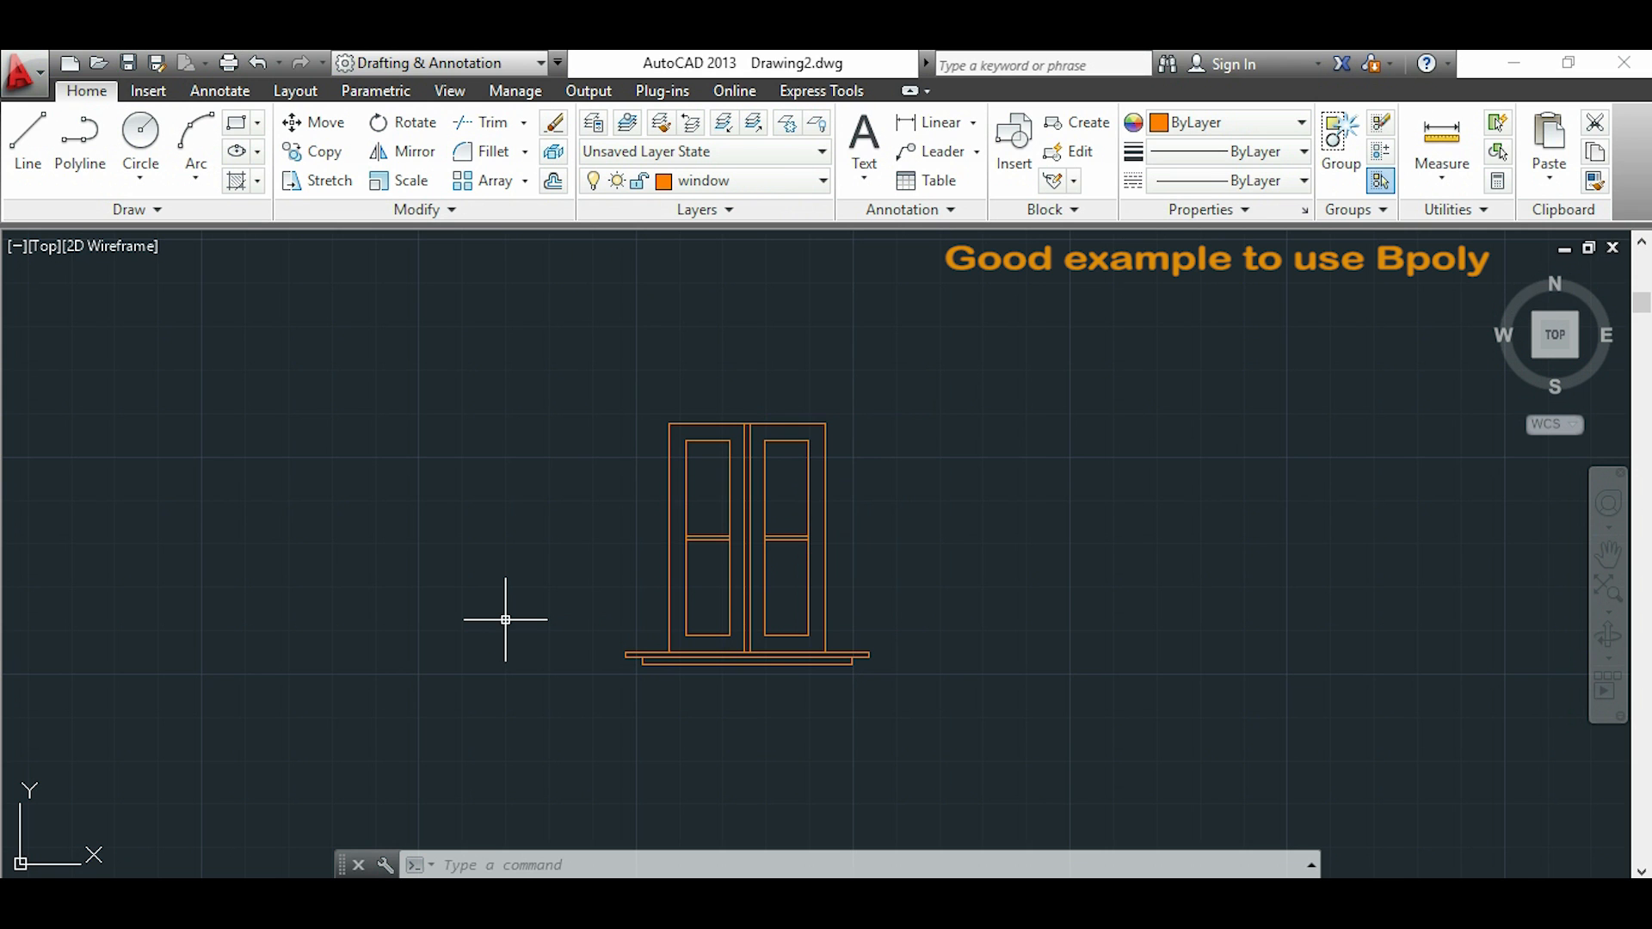
- Run BPO on the window drawing with Polyline as the boundary object type
{"action": "type", "text": "bpo"}
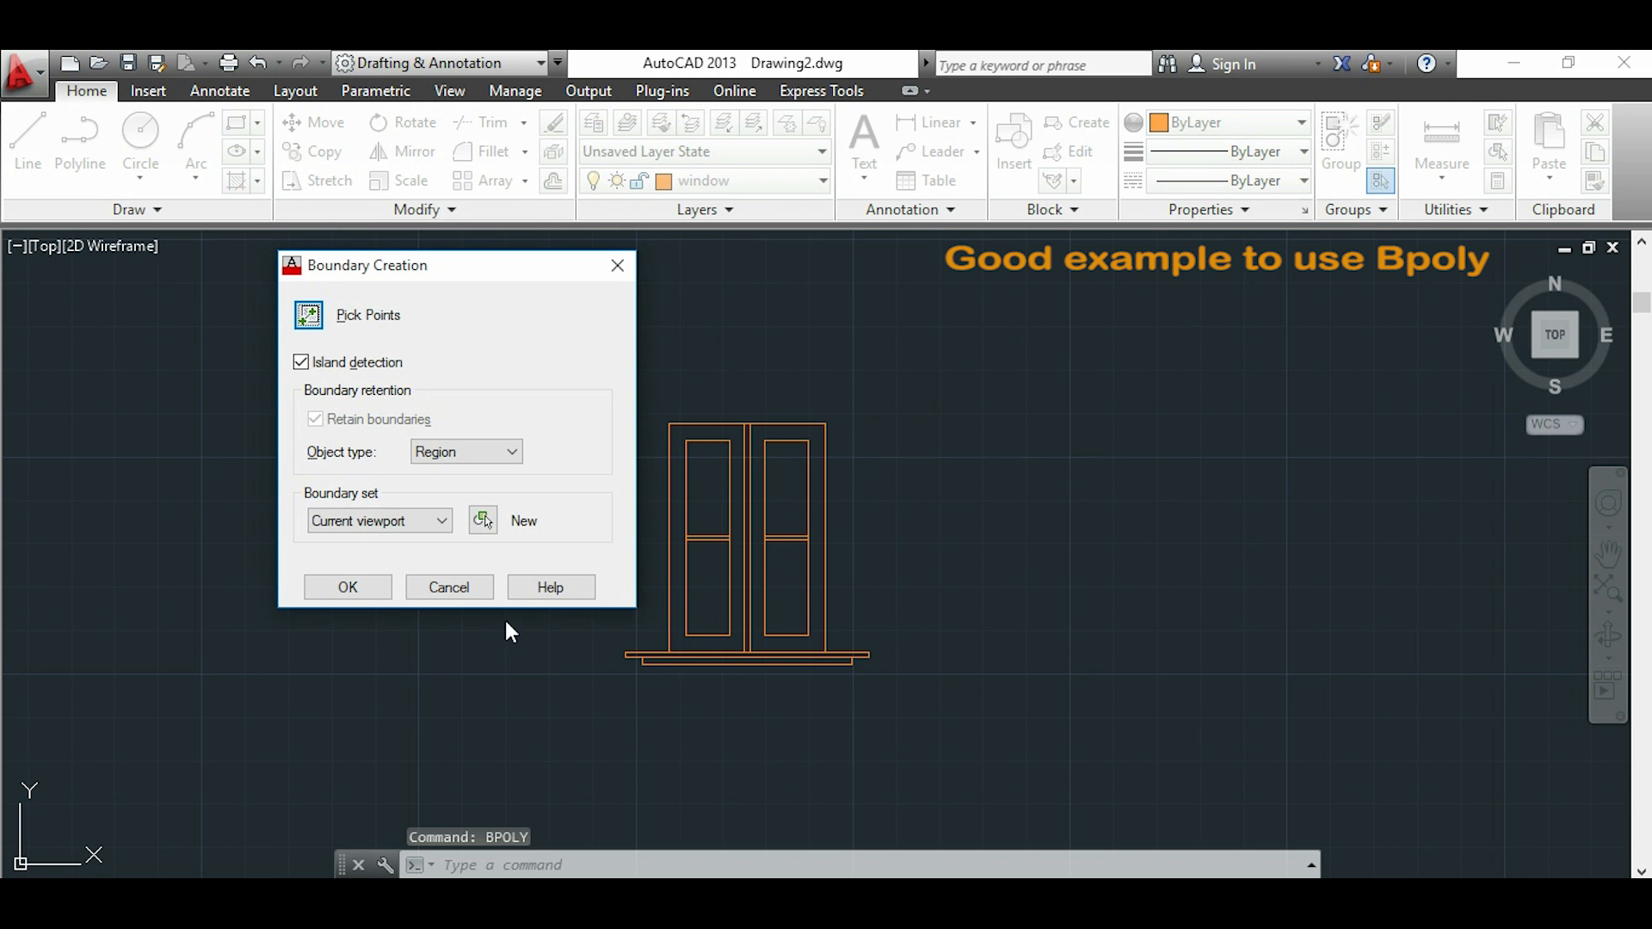
{"action": "left_click", "coordinate": [513, 451]}
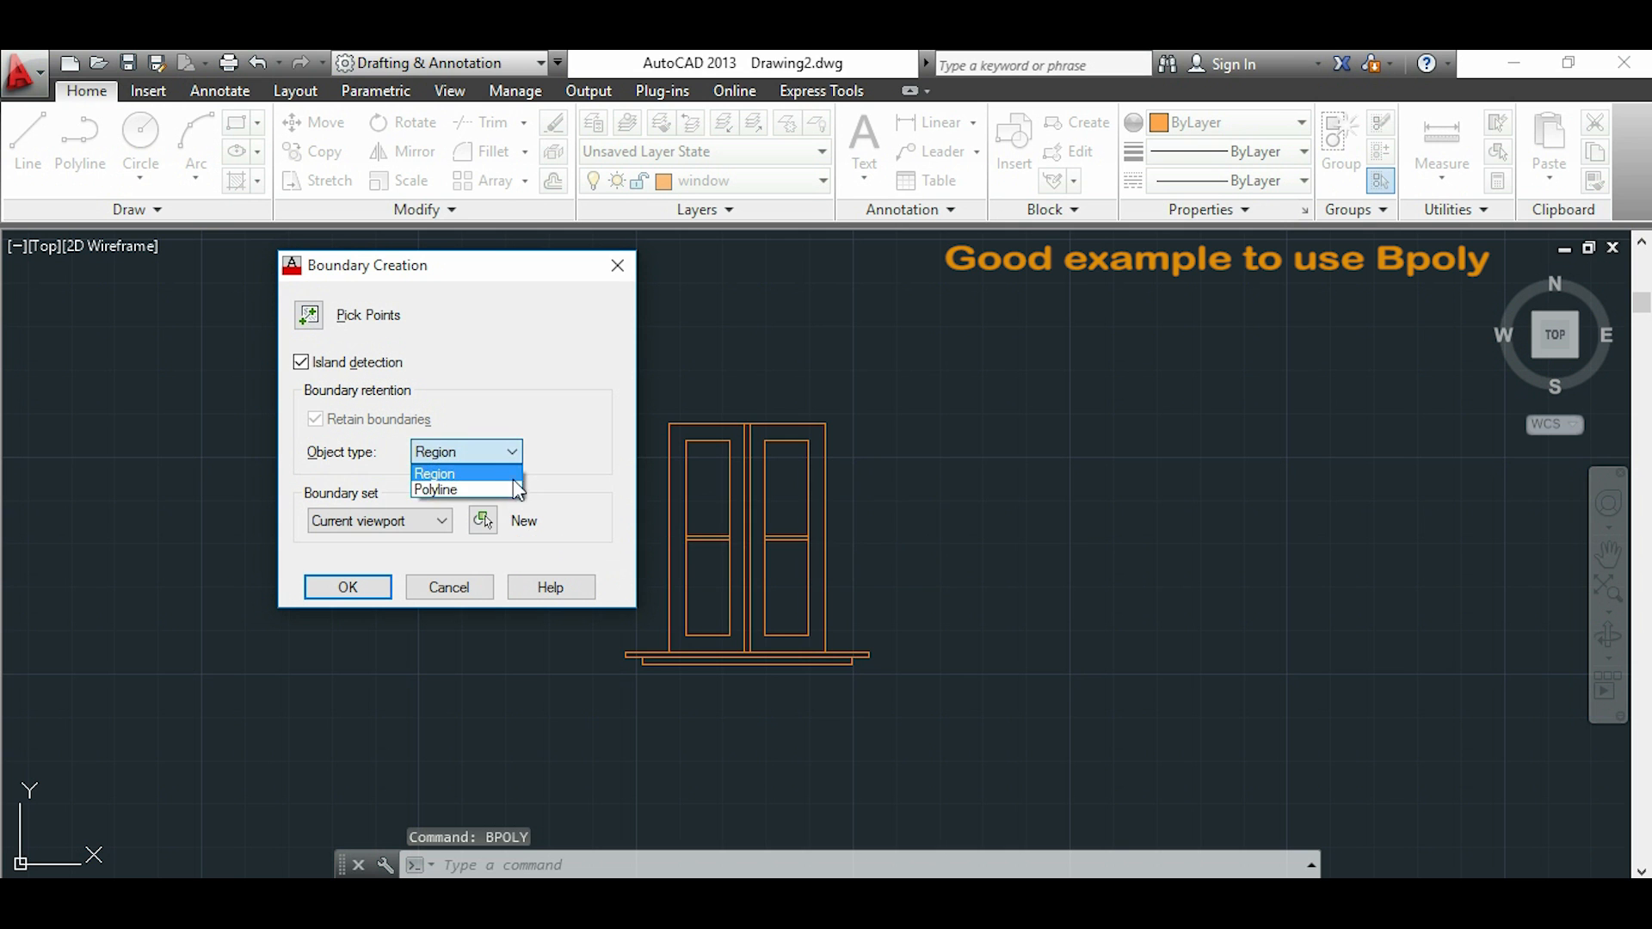
{"action": "left_click", "coordinate": [436, 489]}
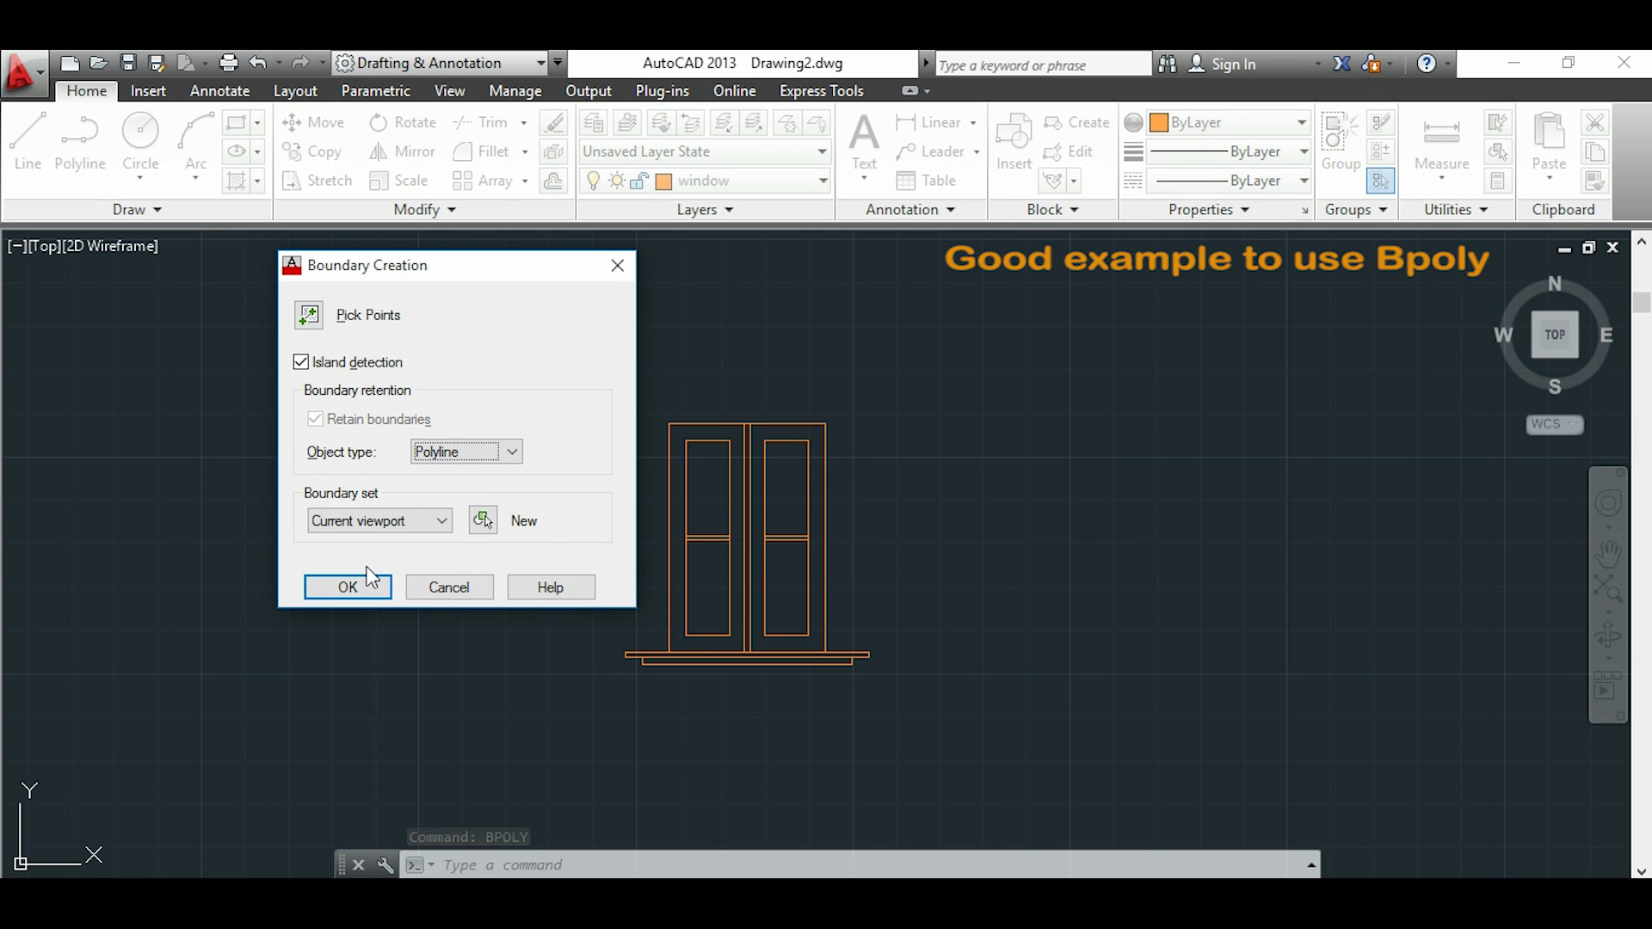
{"action": "left_click", "coordinate": [348, 587]}
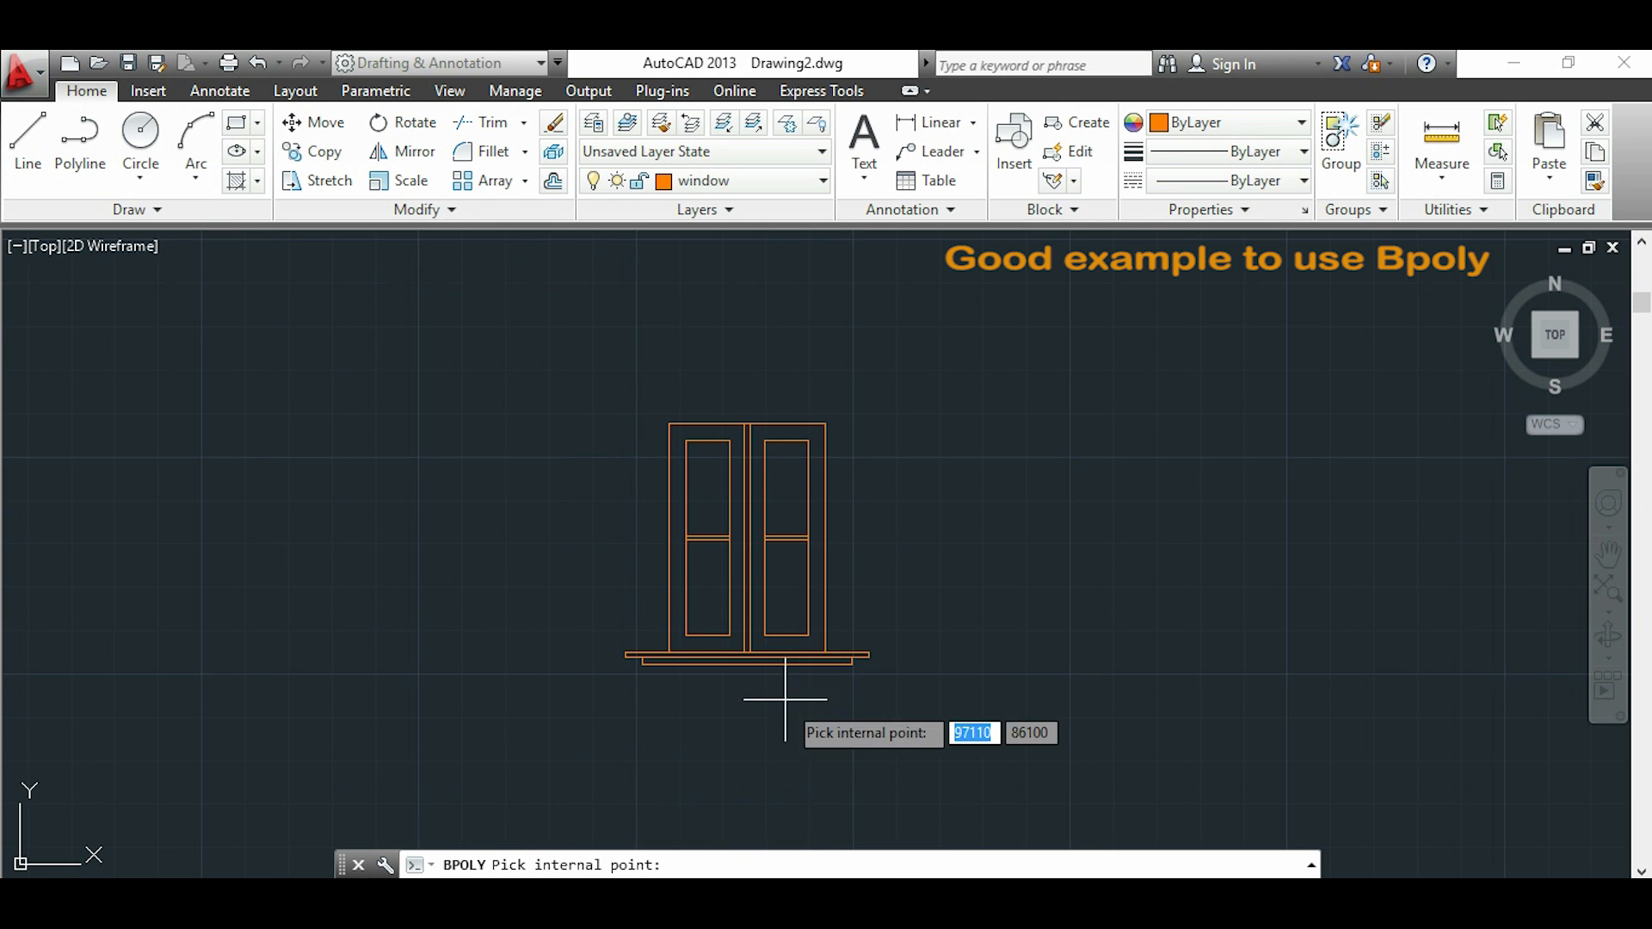
- Pick an internal point inside the window panes to form polyline boundaries
{"action": "left_click", "coordinate": [784, 488]}
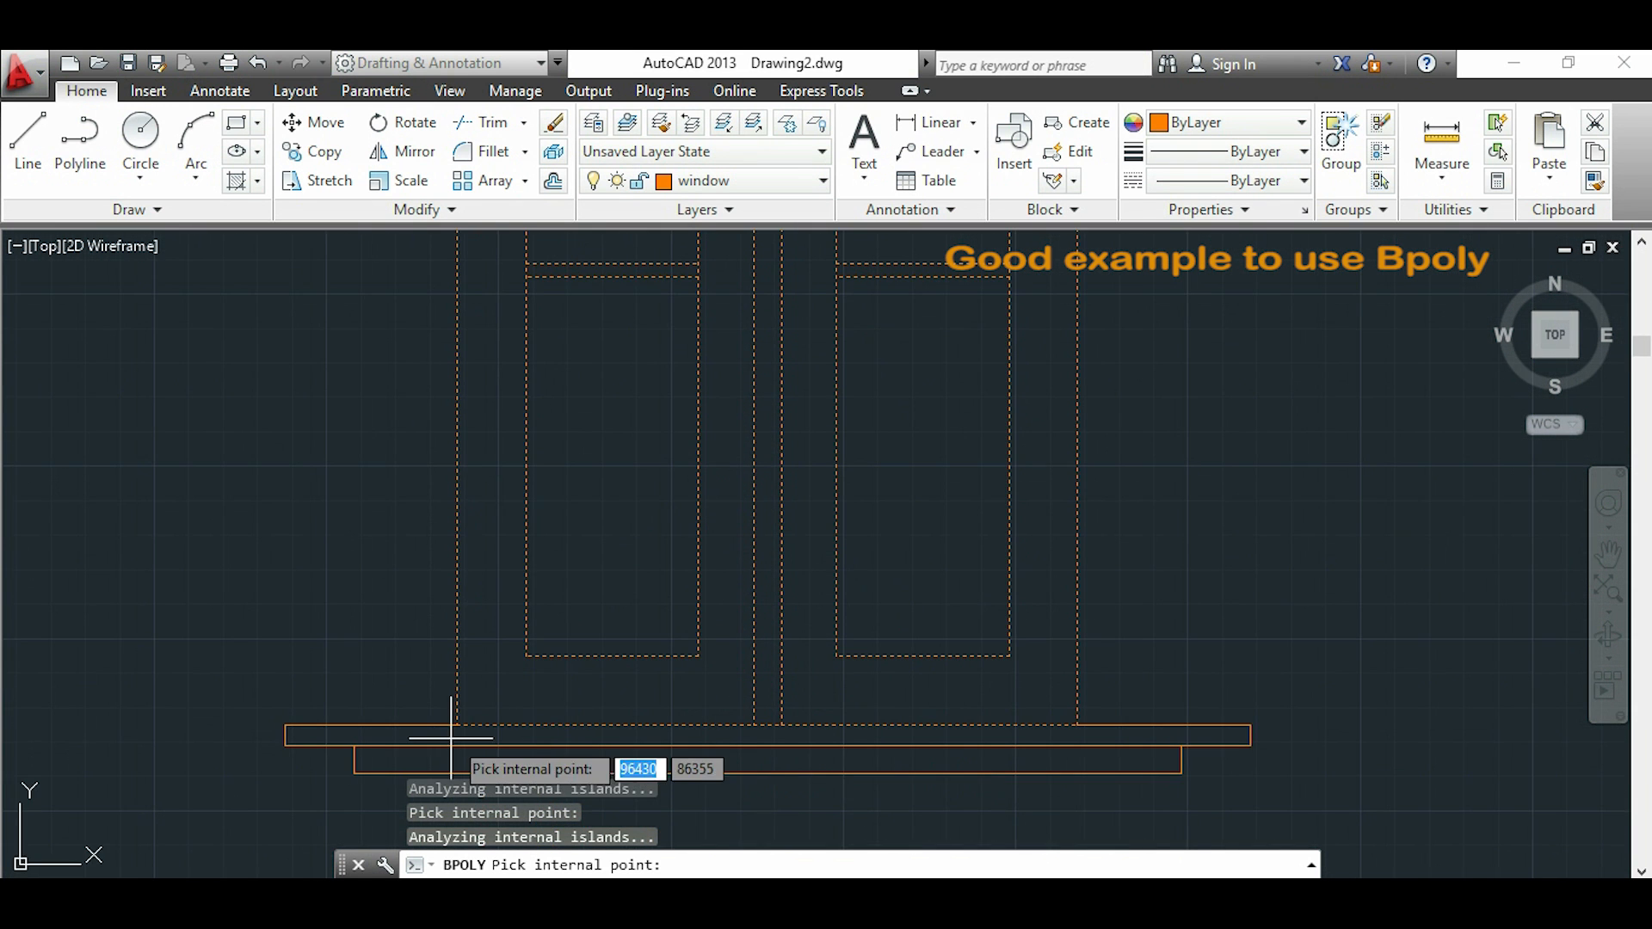
{"action": "mouse_move", "coordinate": [503, 759]}
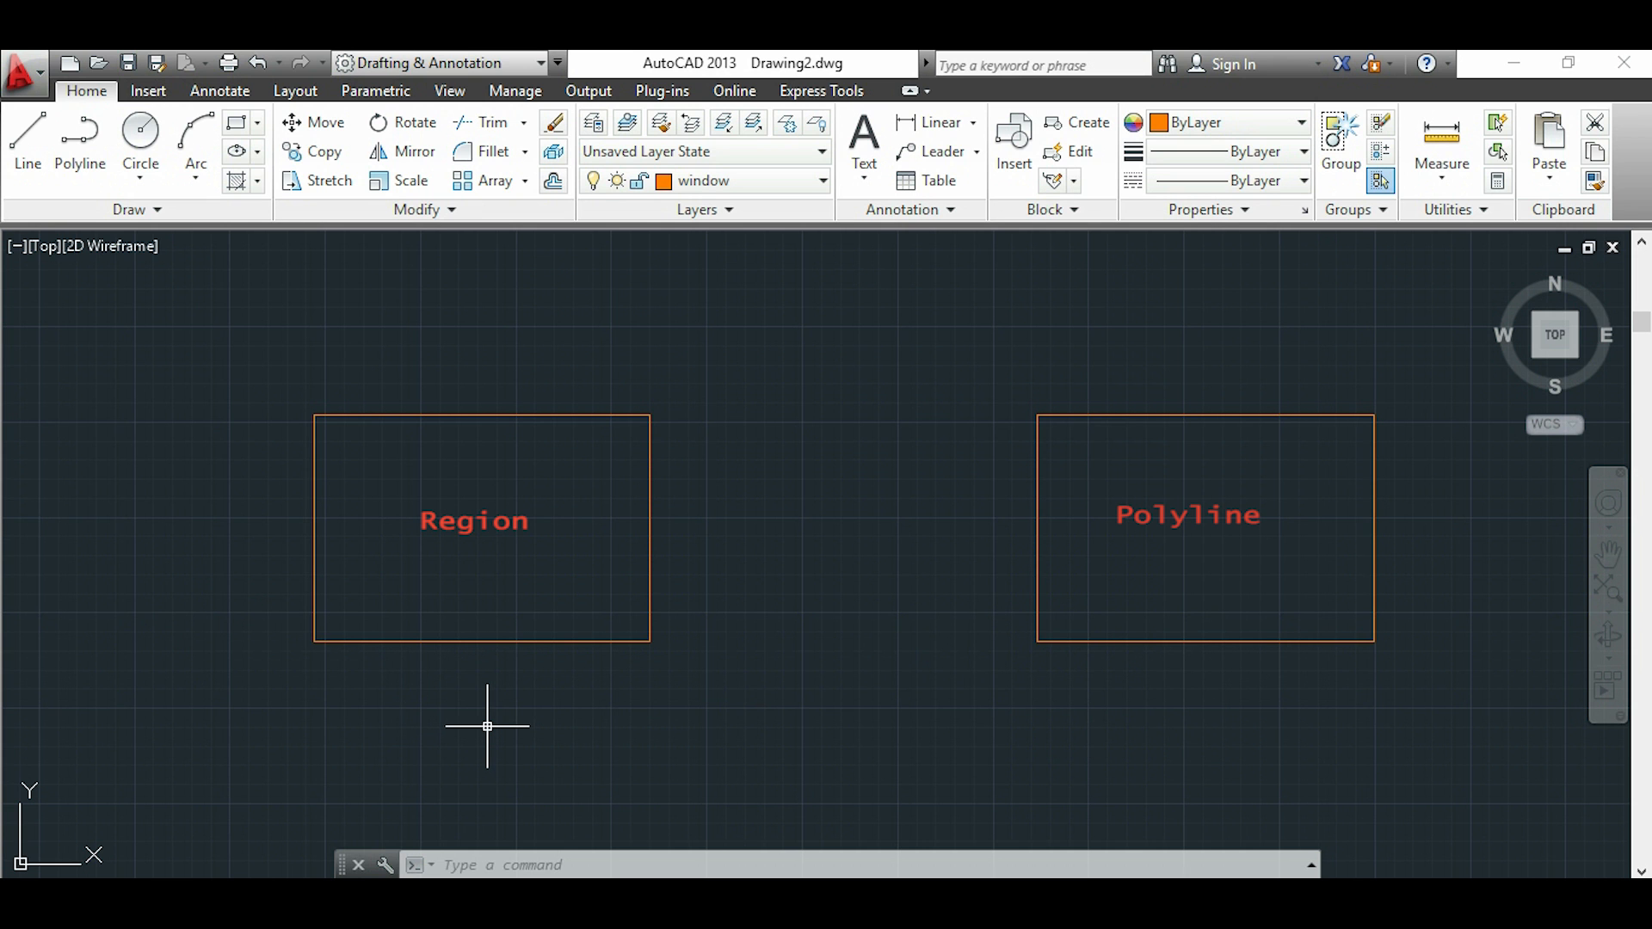
- Run OFFSET and place an inner copy inside the Polyline rectangle; the Region cannot offset
{"action": "type", "text": "OFFSET Select object to offset or [Exit Undo] <Exit>:"}
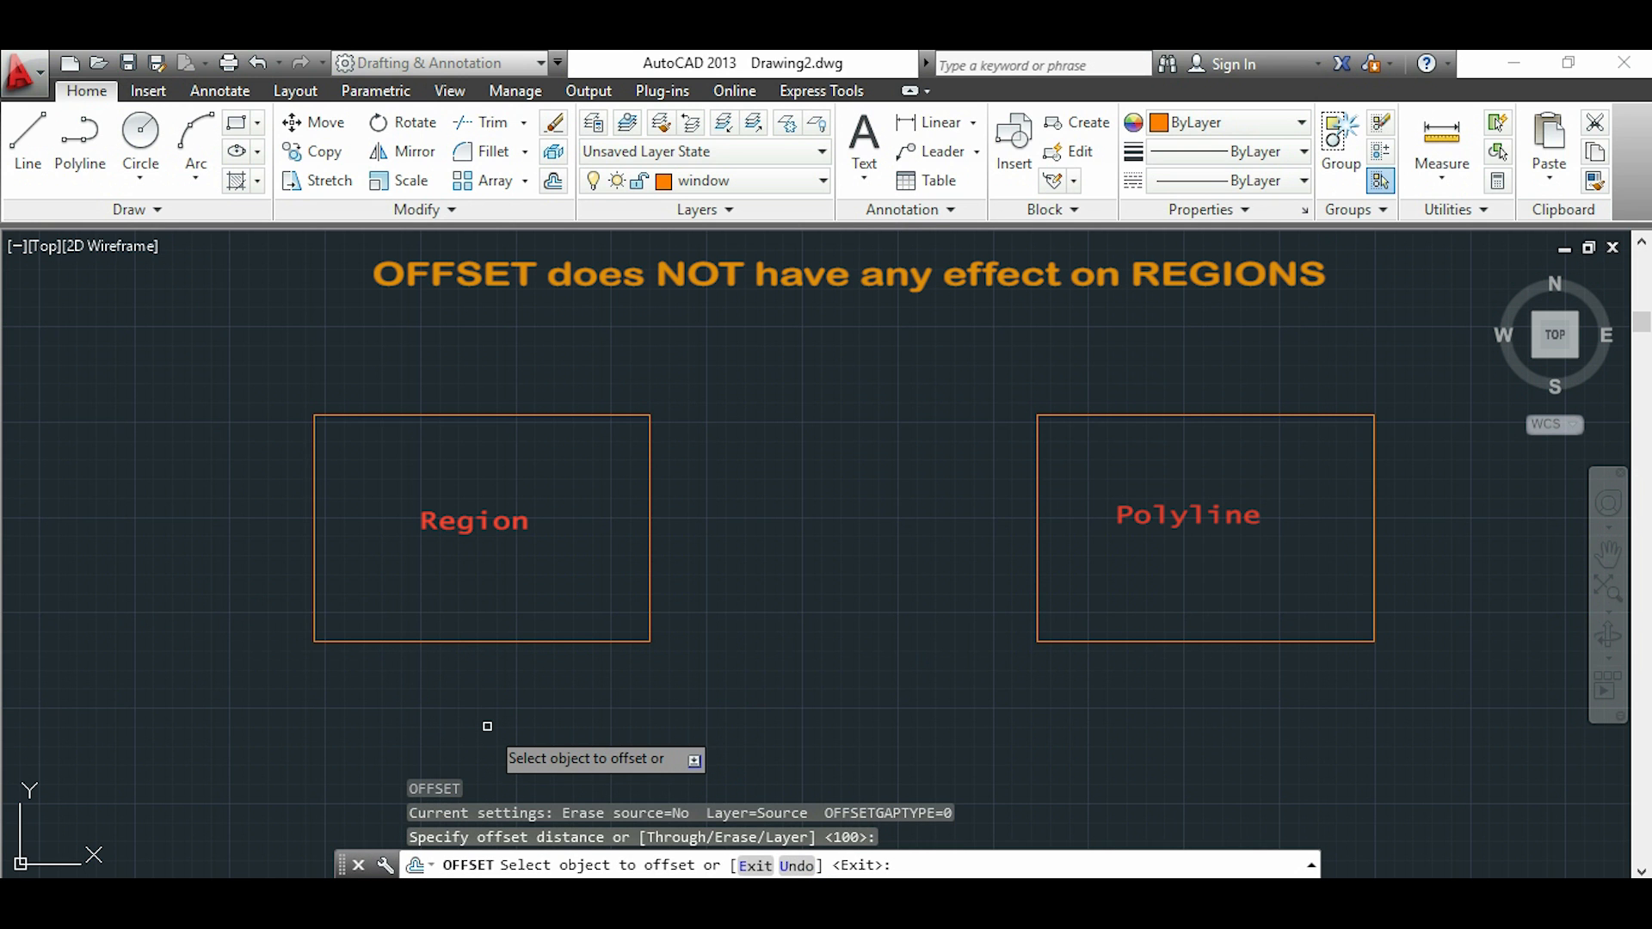
{"action": "mouse_move", "coordinate": [488, 640]}
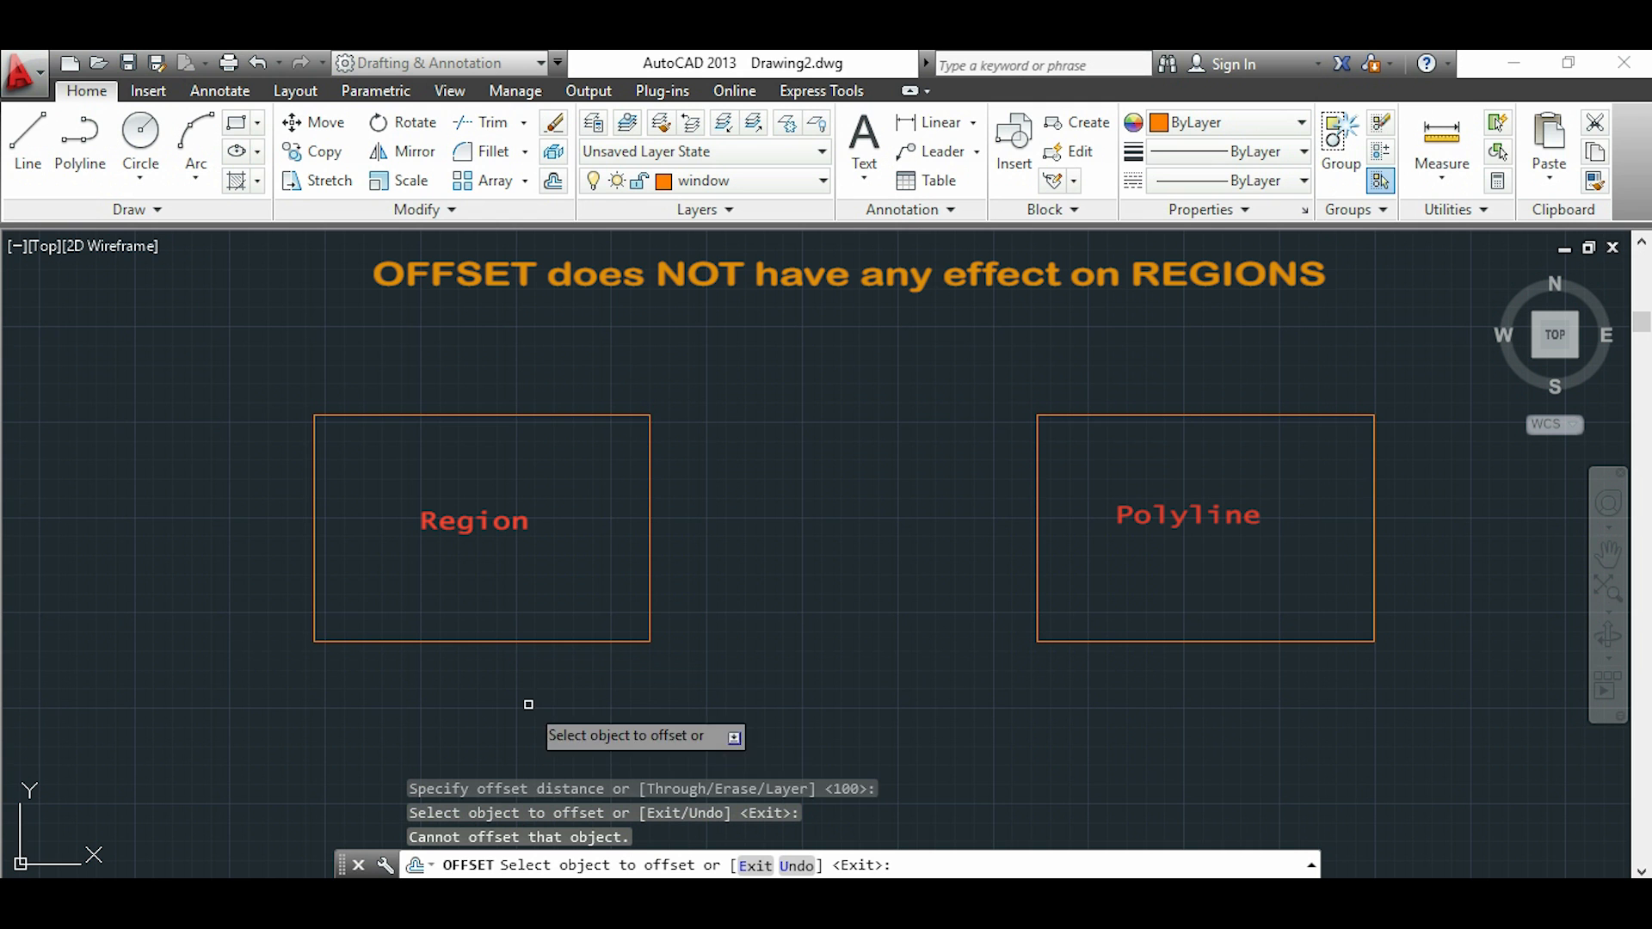
{"action": "mouse_move", "coordinate": [1180, 726]}
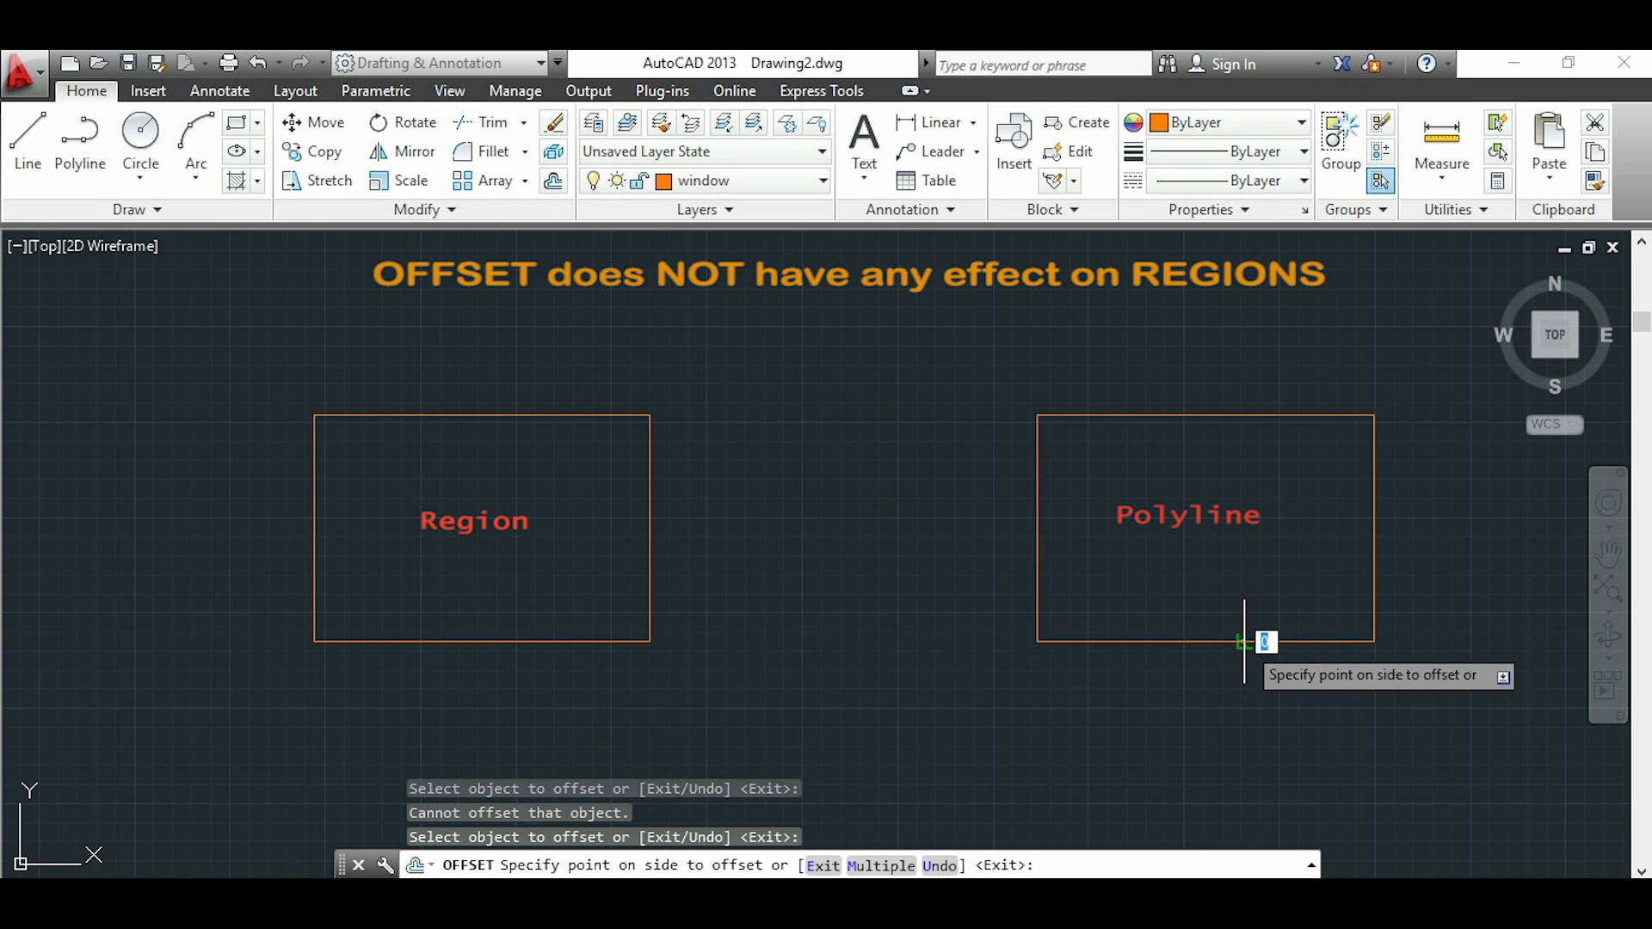
{"action": "left_click", "coordinate": [1245, 640]}
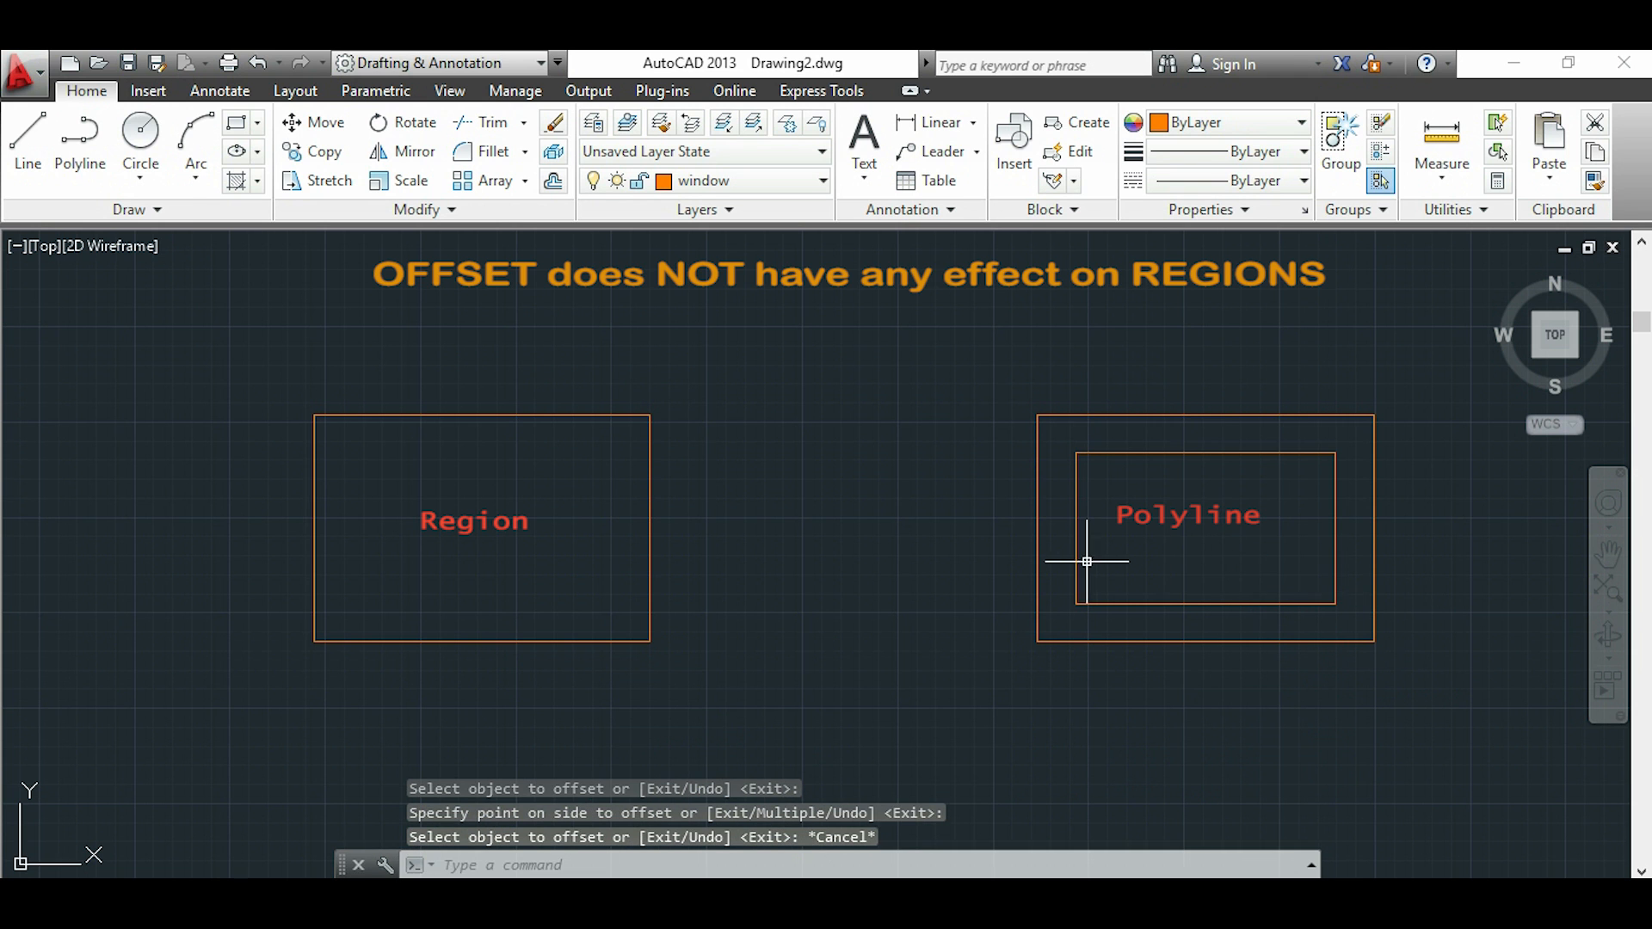
{"action": "mouse_move", "coordinate": [1041, 561]}
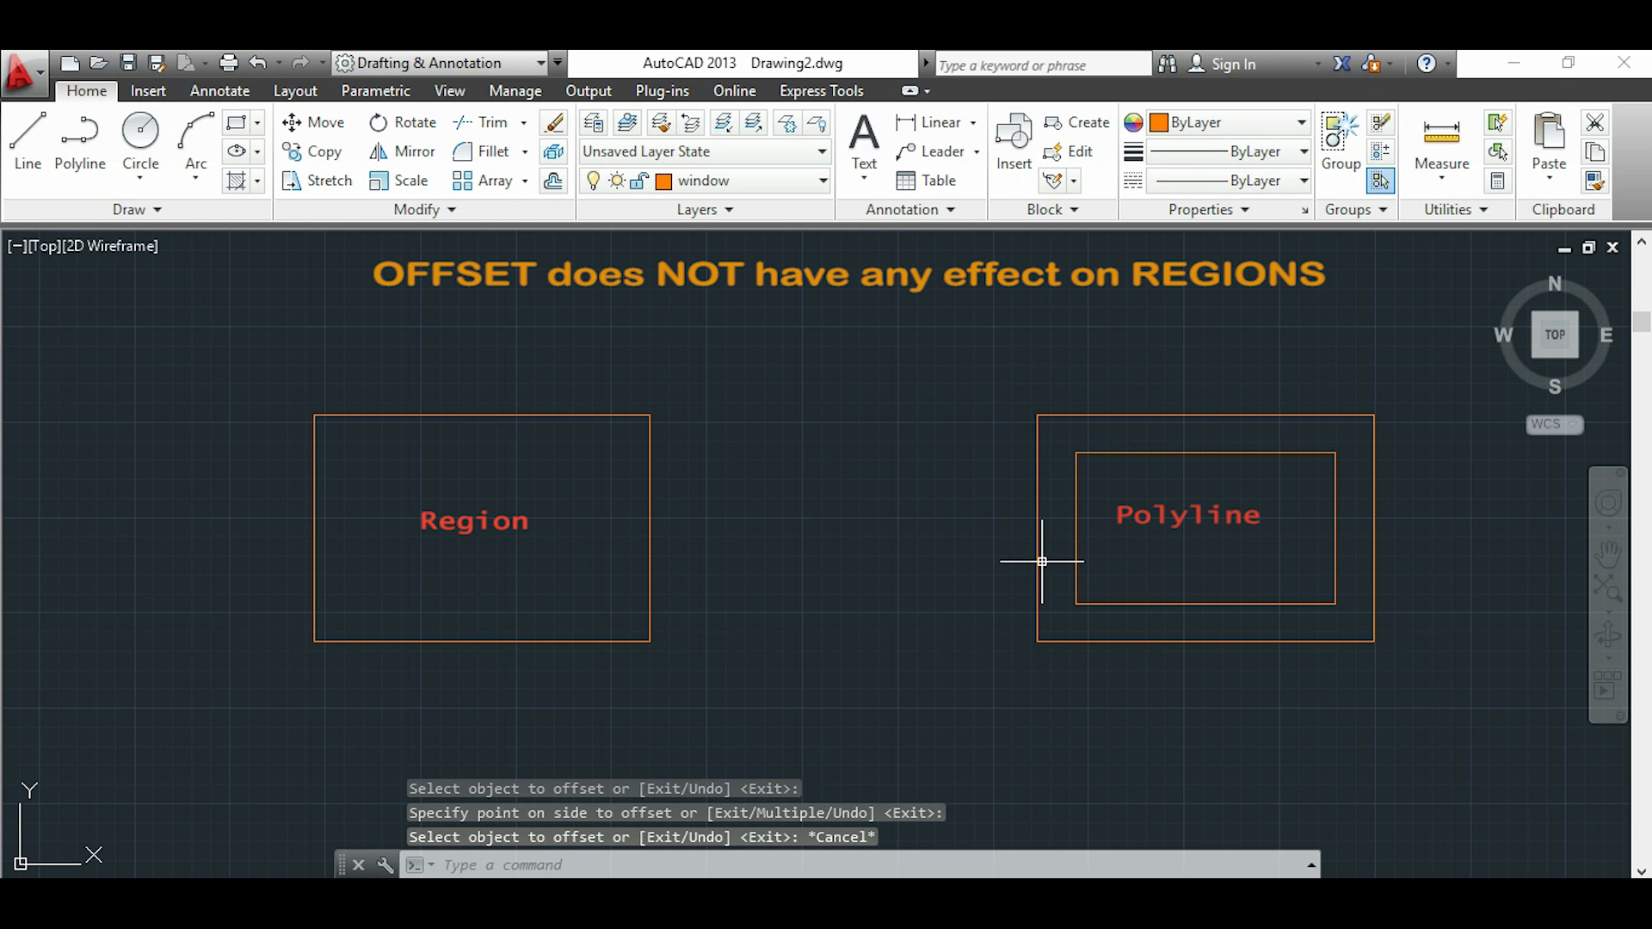
{"action": "mouse_move", "coordinate": [716, 561]}
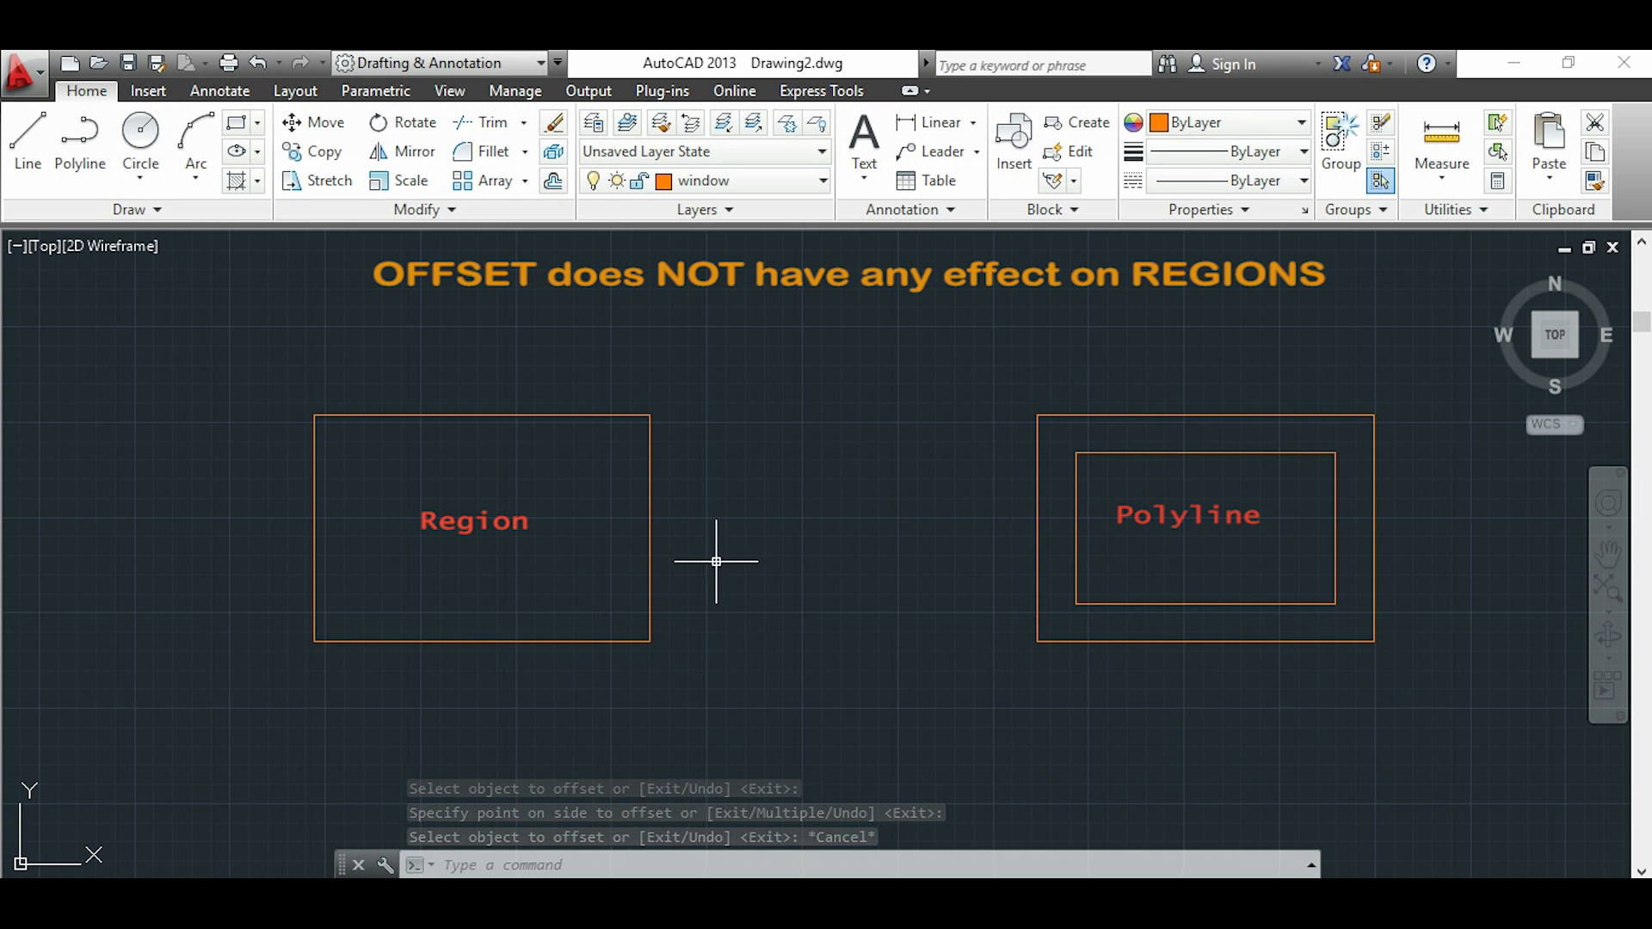